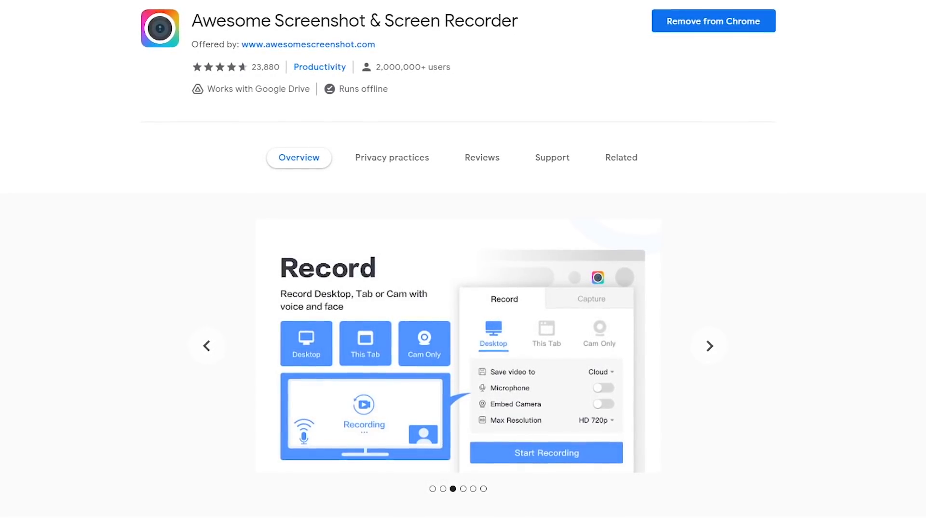
Step: On the Insider article, explore Awesome Screenshot's Record and Capture options, keeping image saving Local
left_click(708, 346)
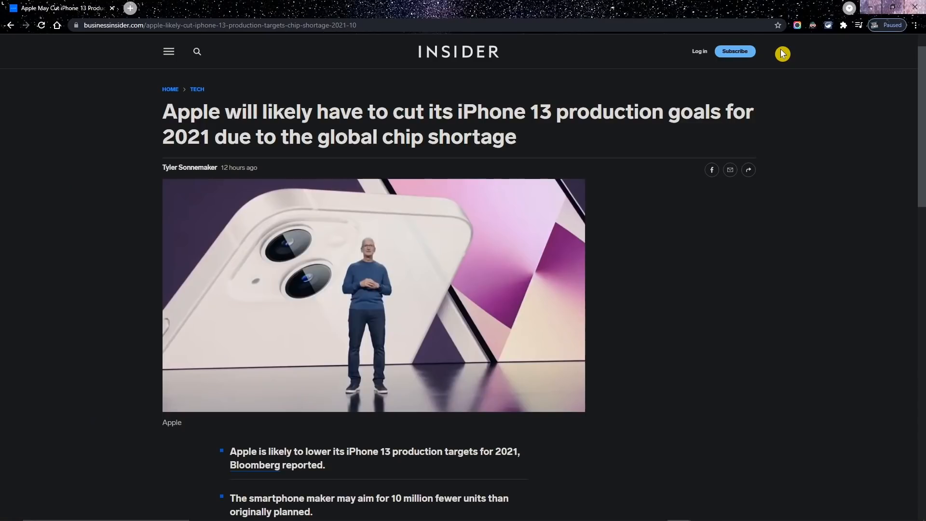
mouse_move(789, 42)
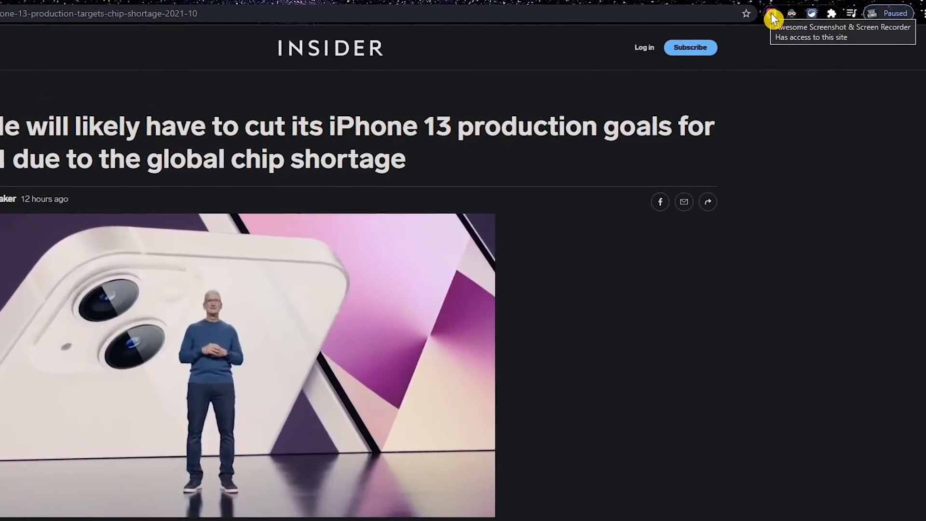
left_click(771, 13)
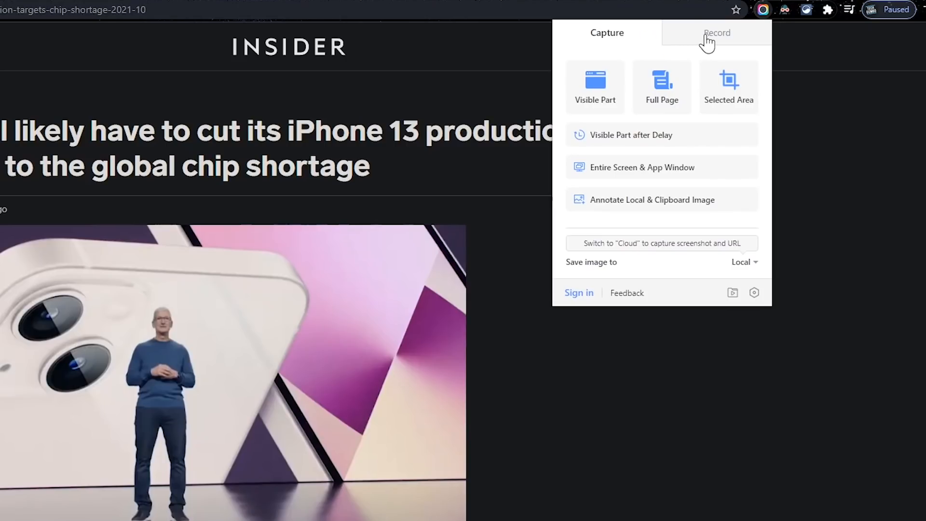
left_click(717, 32)
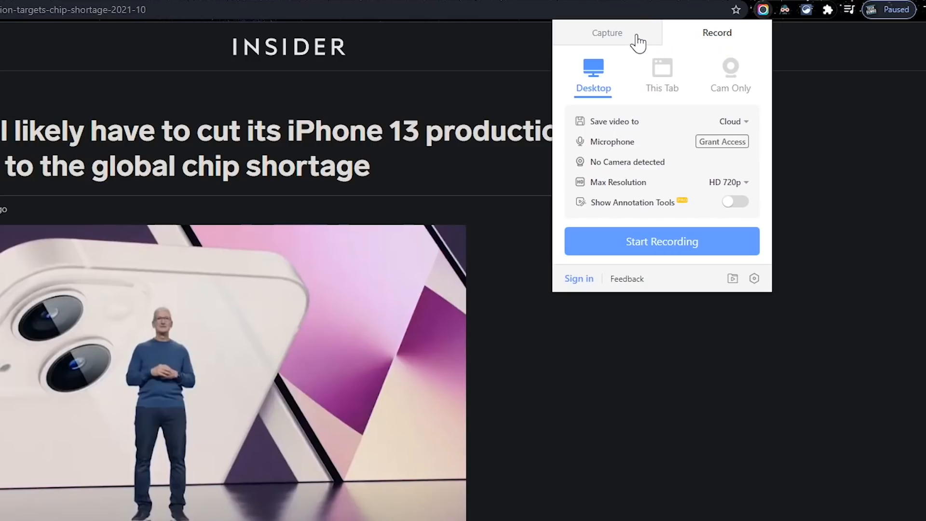
left_click(606, 33)
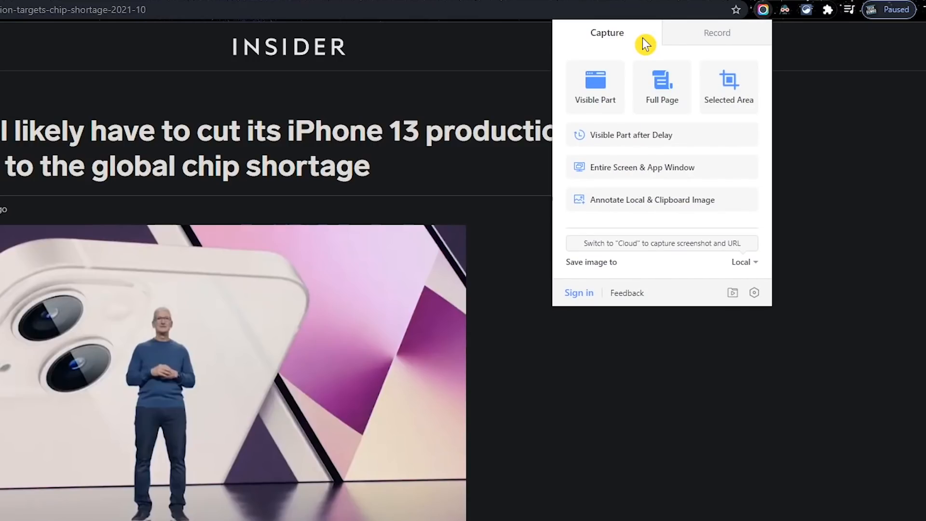
mouse_move(595, 87)
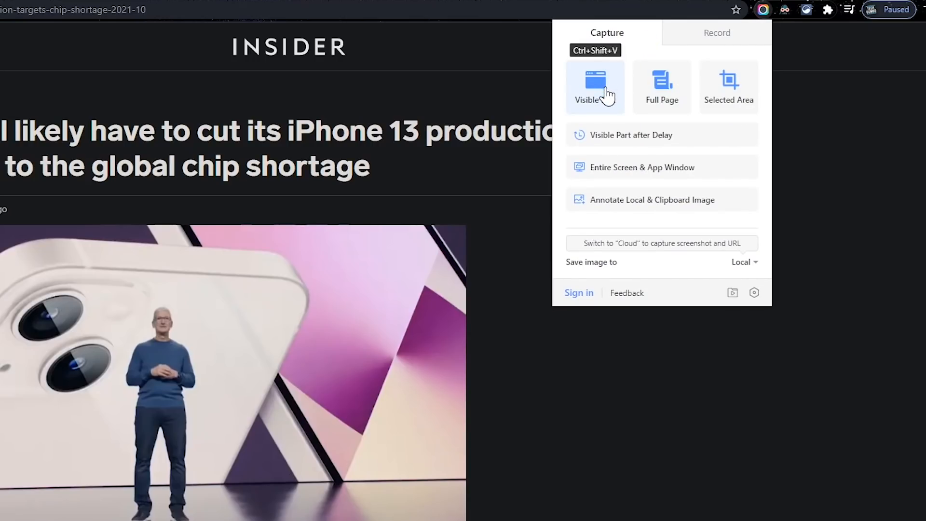
mouse_move(661, 87)
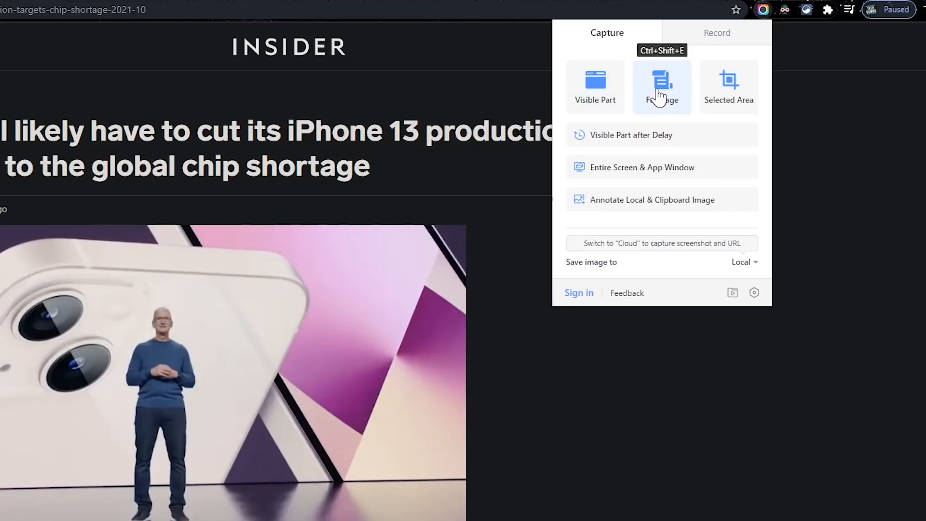
mouse_move(729, 87)
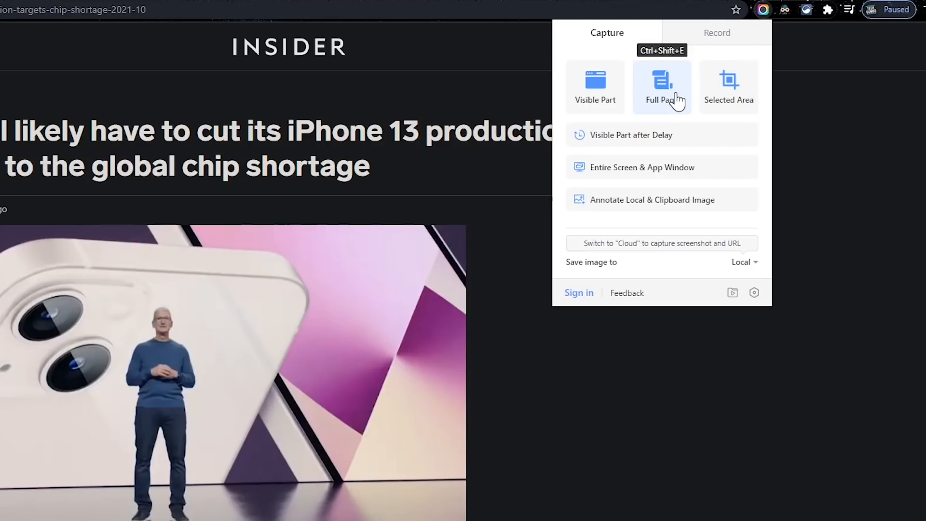
mouse_move(595, 87)
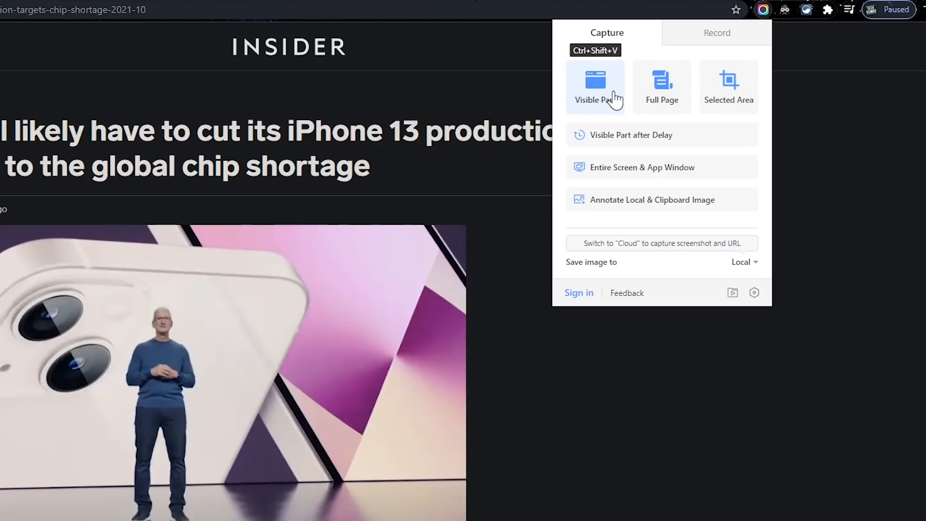
mouse_move(737, 267)
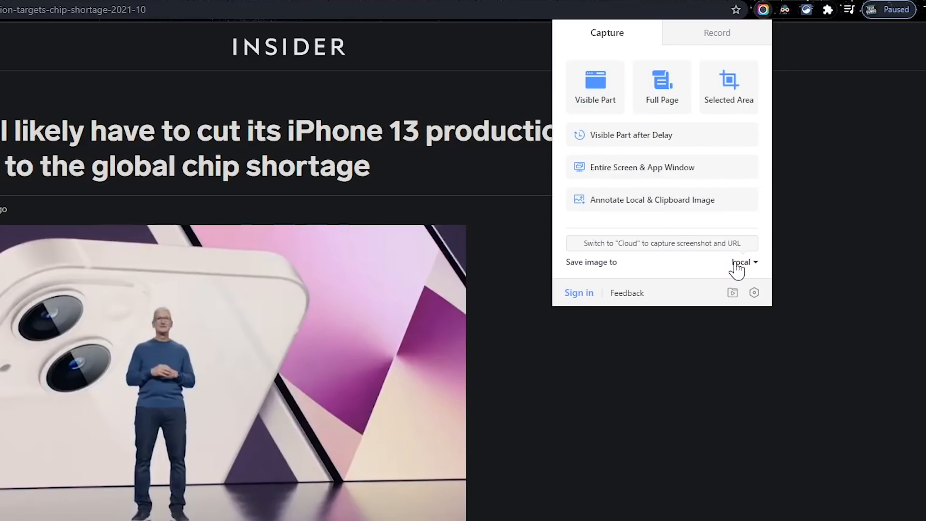
left_click(742, 262)
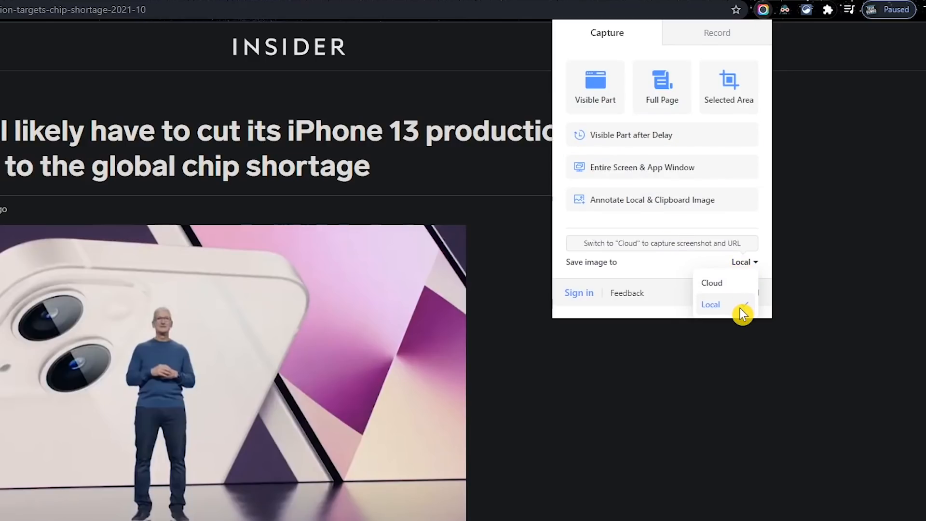
left_click(710, 305)
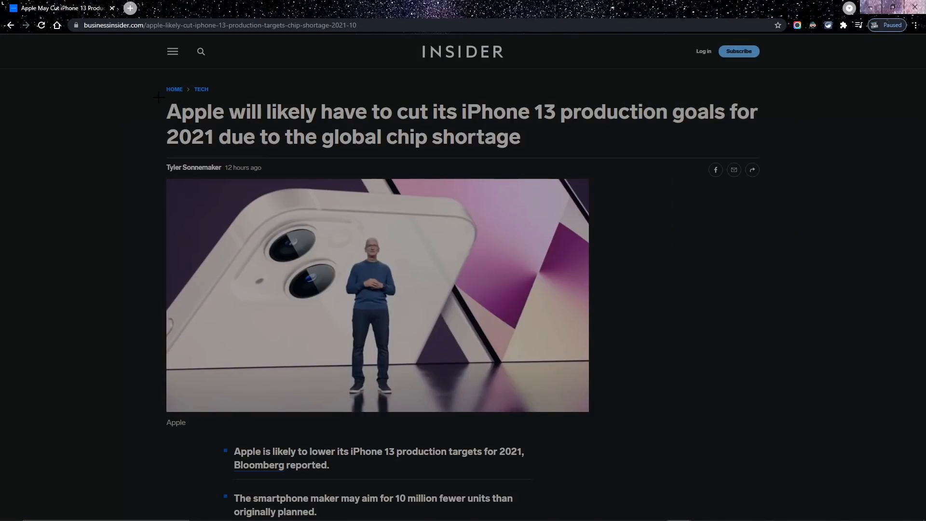
Step: Capture the Insider headline and photo as a selected-area screenshot, then finish annotating with Done
left_click_drag(156, 98, 776, 431)
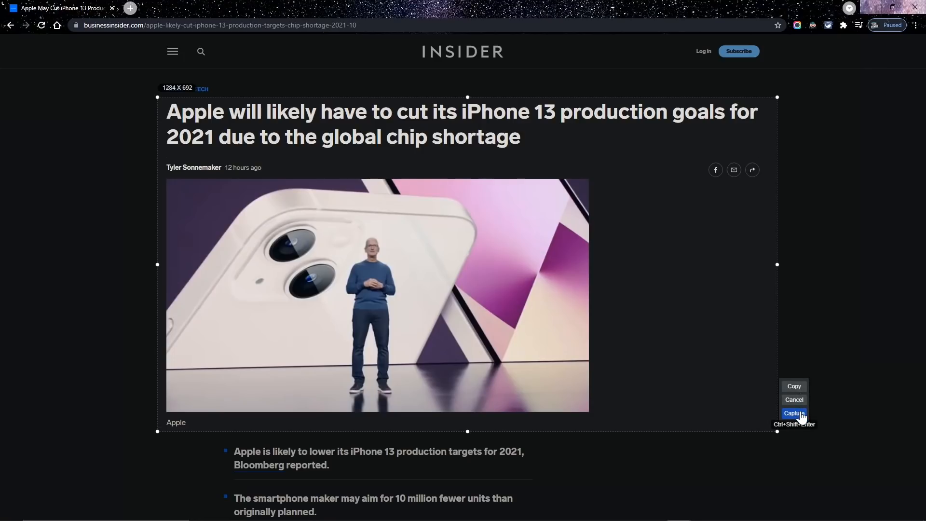
left_click(793, 413)
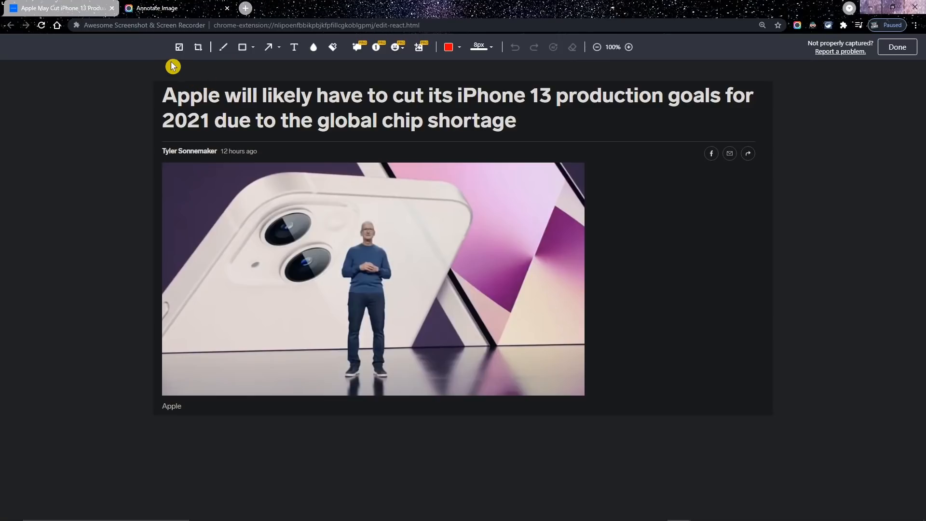
mouse_move(317, 61)
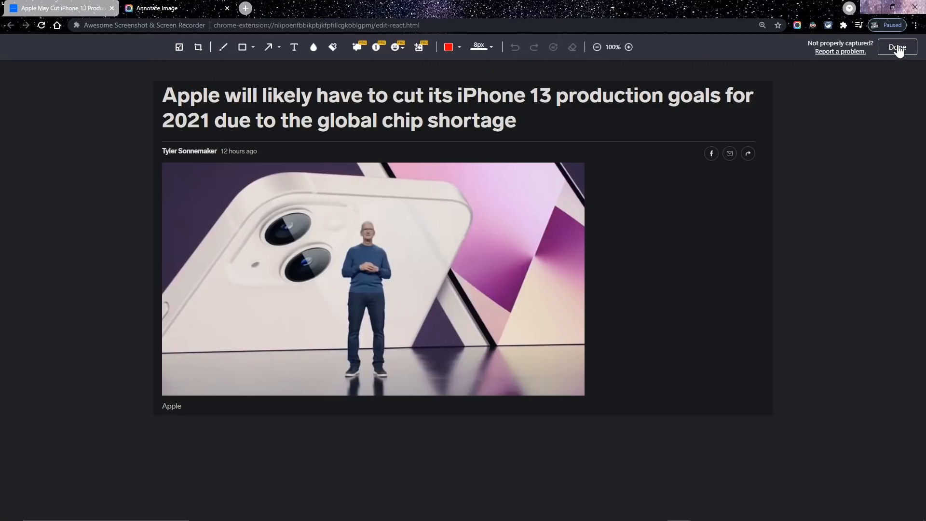
left_click(896, 47)
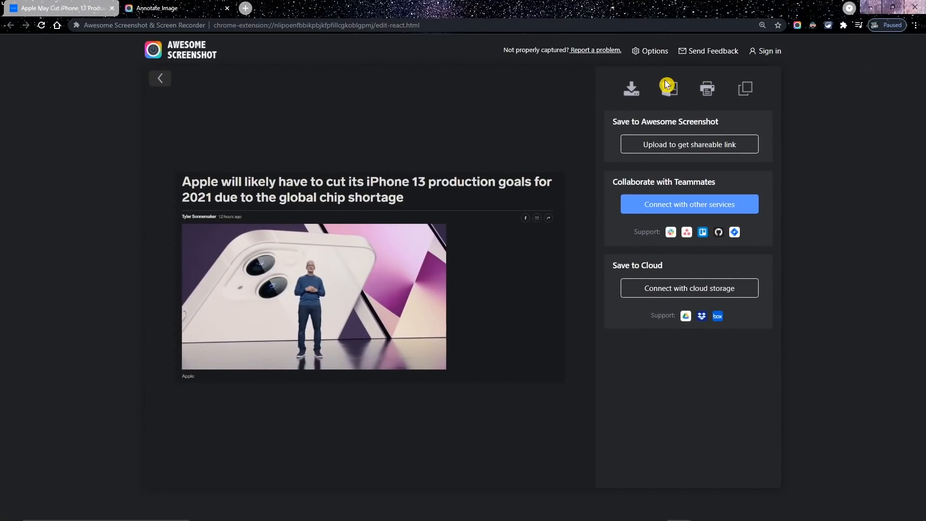
mouse_move(630, 89)
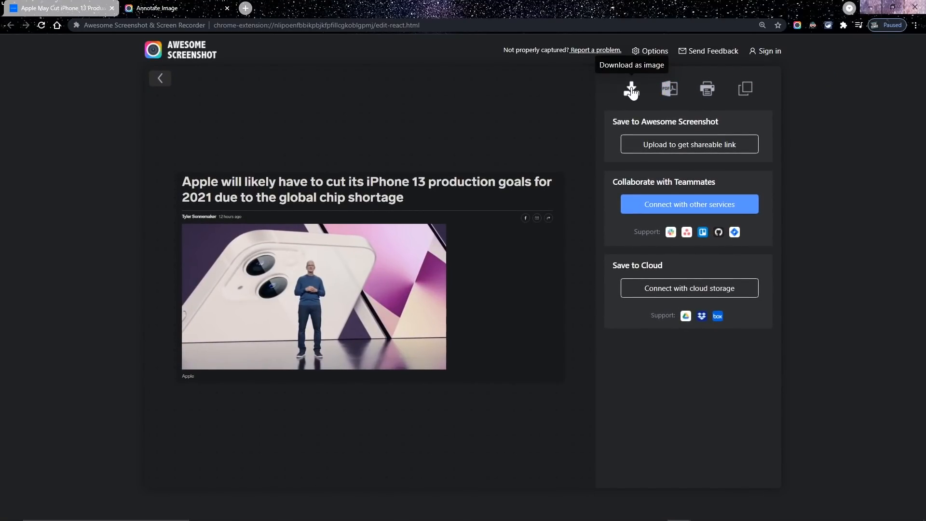
mouse_move(669, 89)
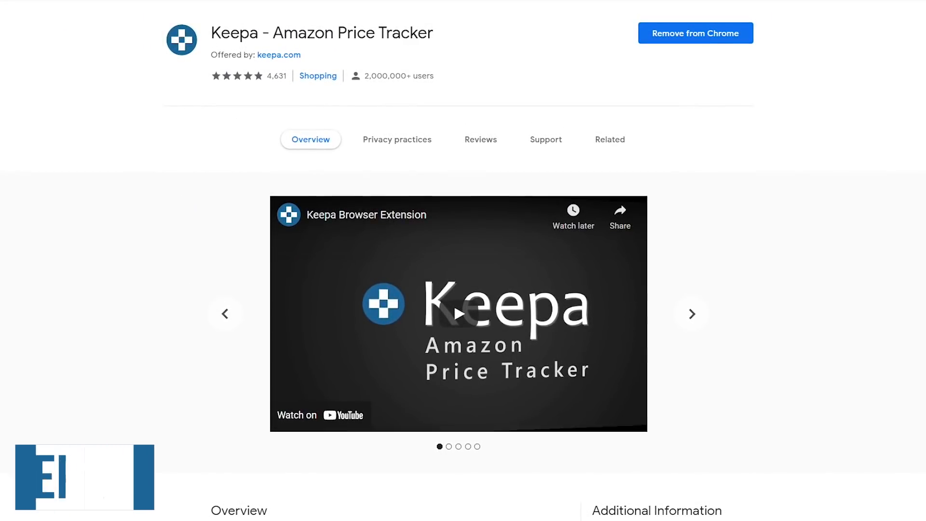
Step: Browse Keepa's preview screenshots, then go to the Amazon Corsair Vengeance LPX RAM page
left_click(691, 313)
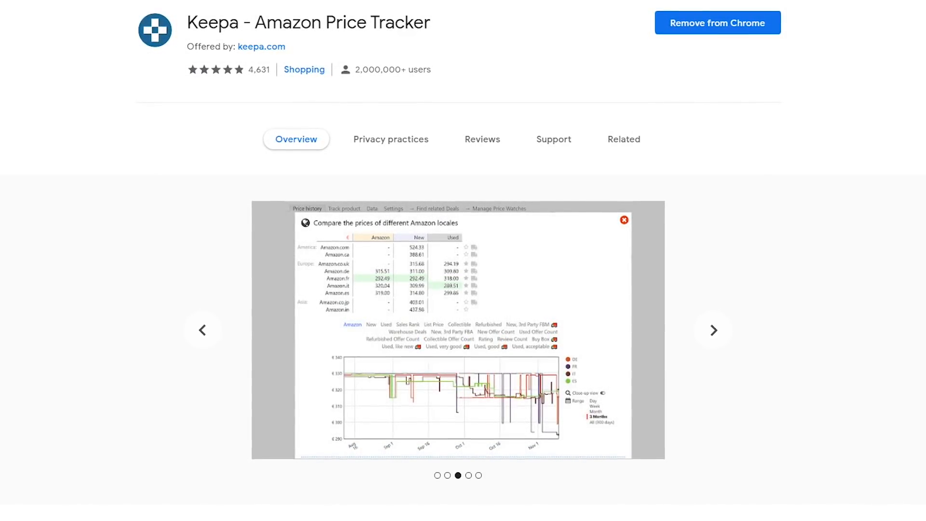
left_click(713, 329)
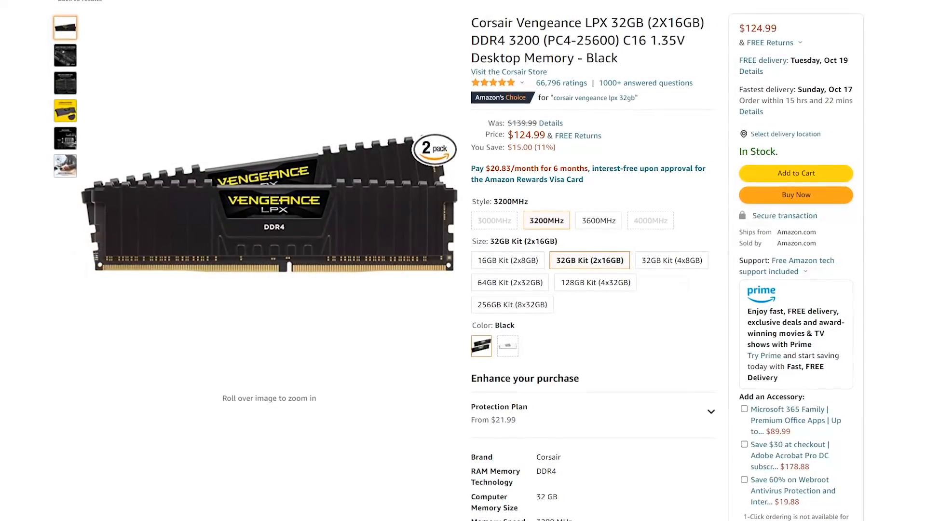
Step: Scroll to Keepa's price history graph for the Corsair RAM and select Track product
scroll("down", 3)
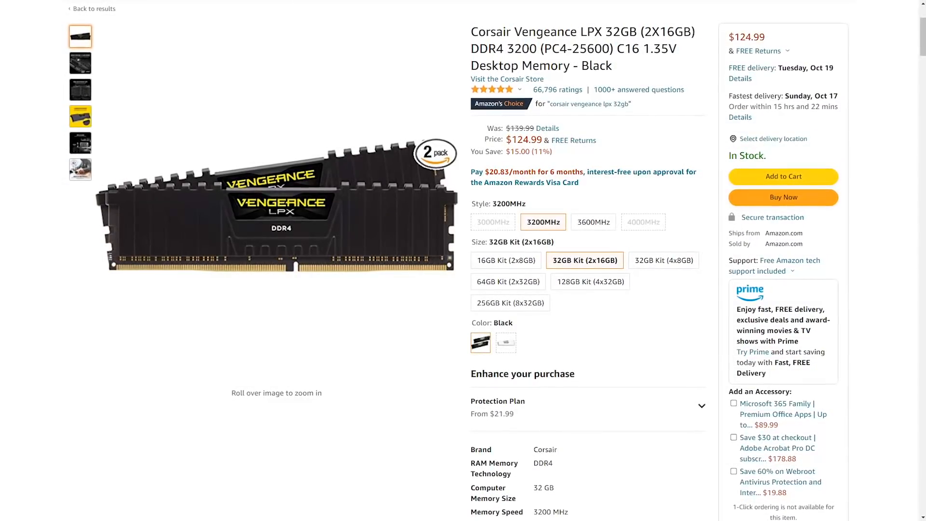
scroll("down", 3)
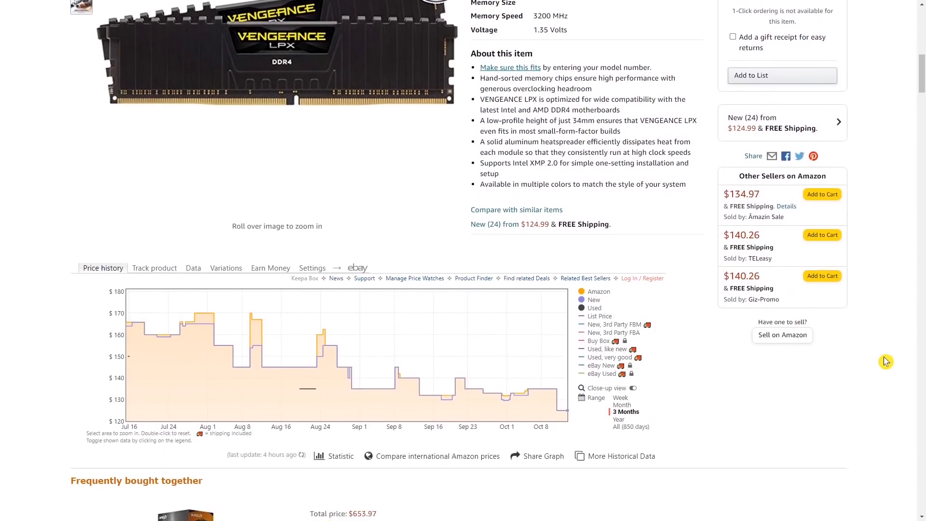
scroll("down", 3)
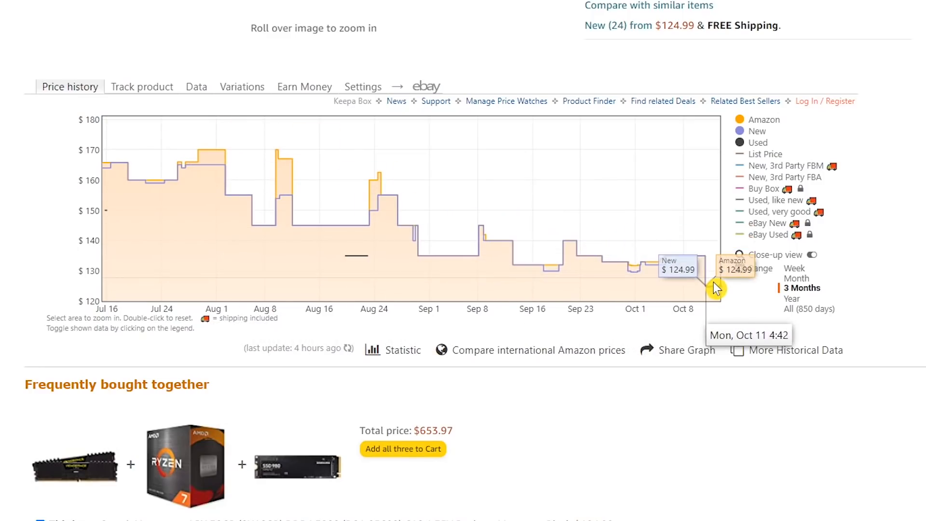
mouse_move(708, 270)
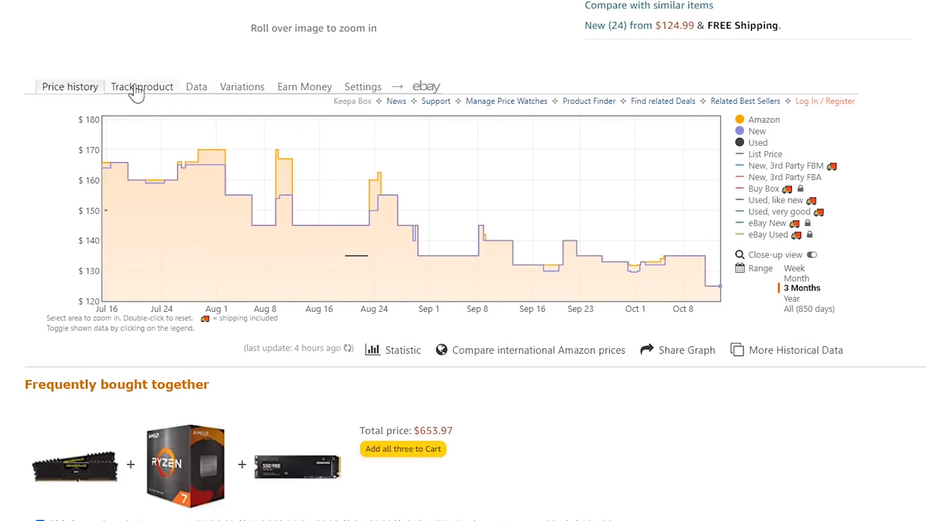
left_click(141, 86)
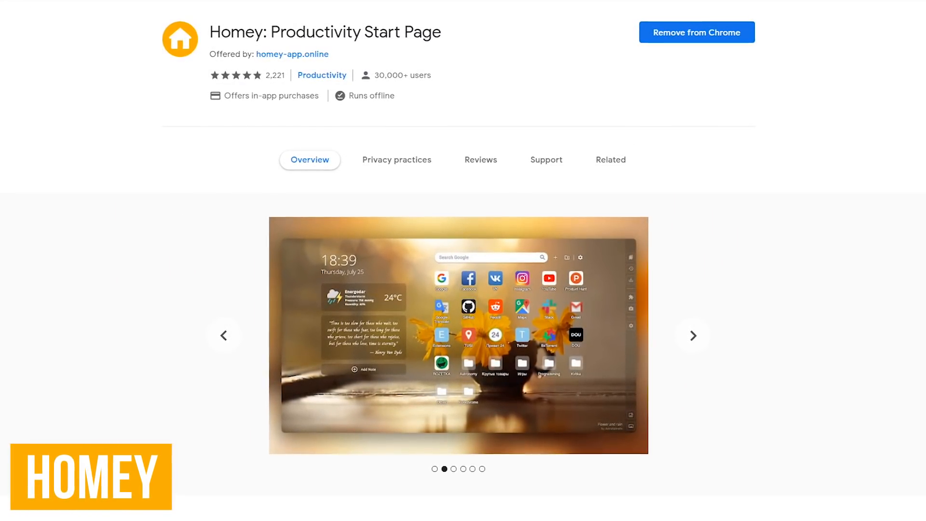
Step: Step through three of Homey's preview screenshots, then move to the Privacy Badger listing
left_click(697, 338)
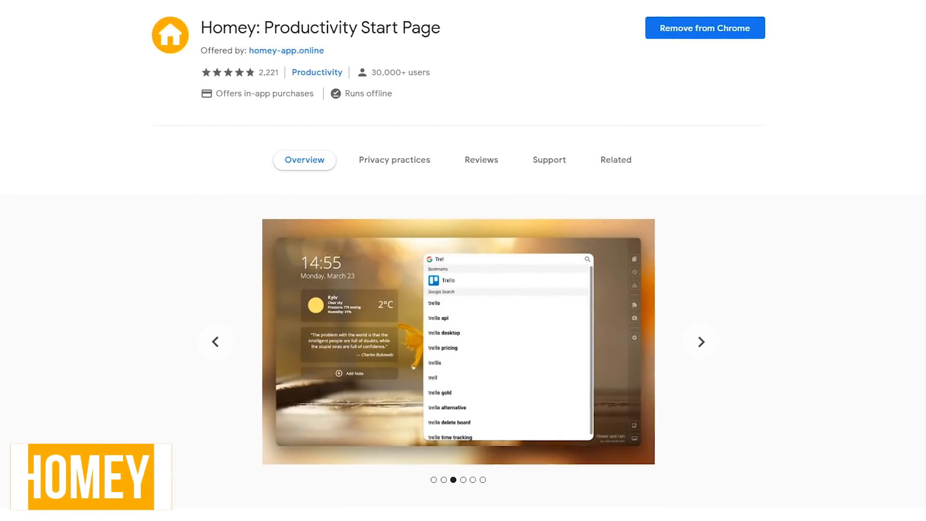
left_click(700, 341)
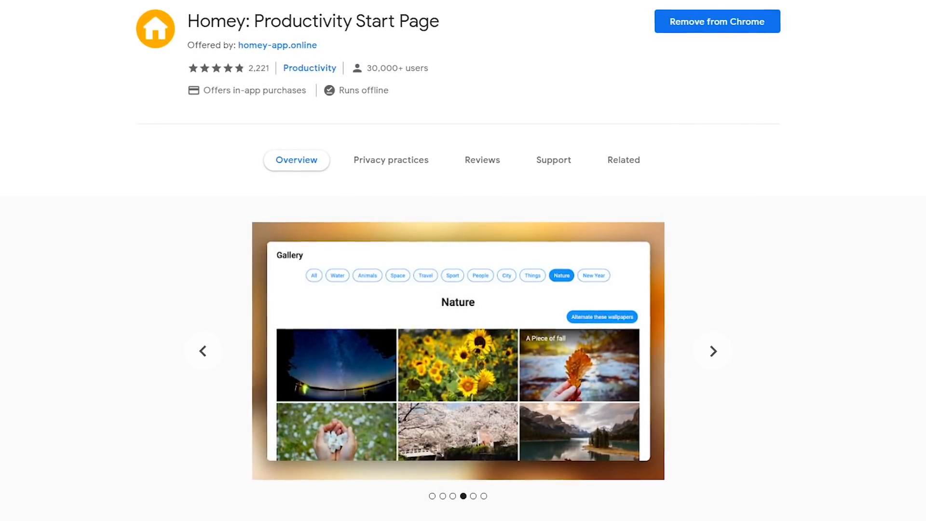
left_click(716, 353)
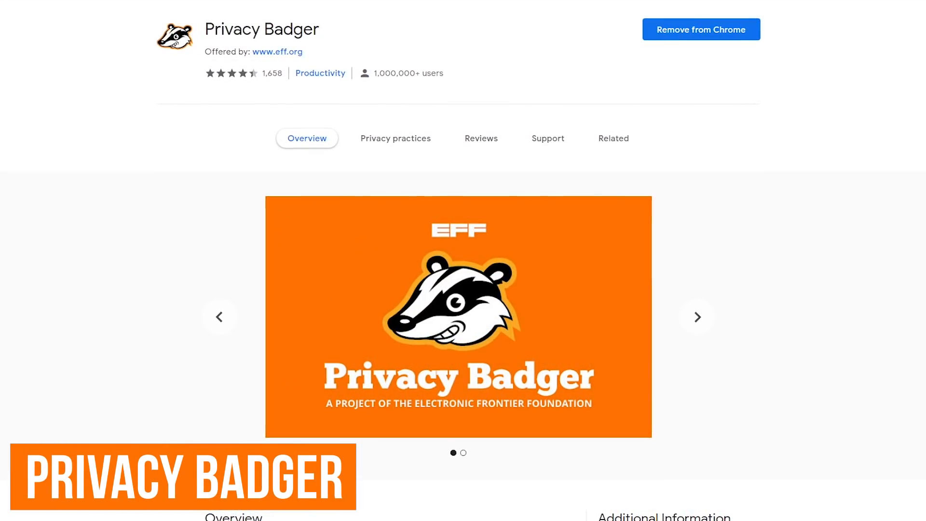
Step: View the next Privacy Badger screenshot before heading to buzzfeed.com
left_click(696, 316)
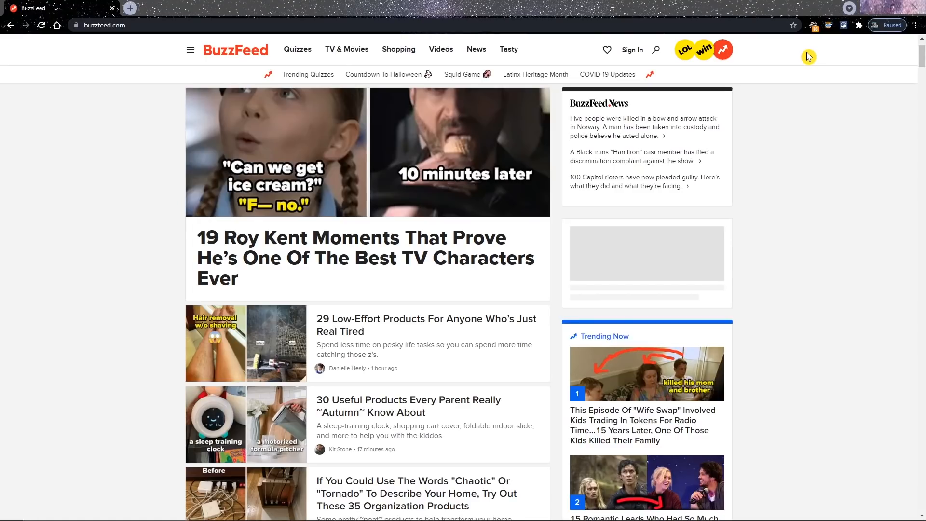
mouse_move(815, 29)
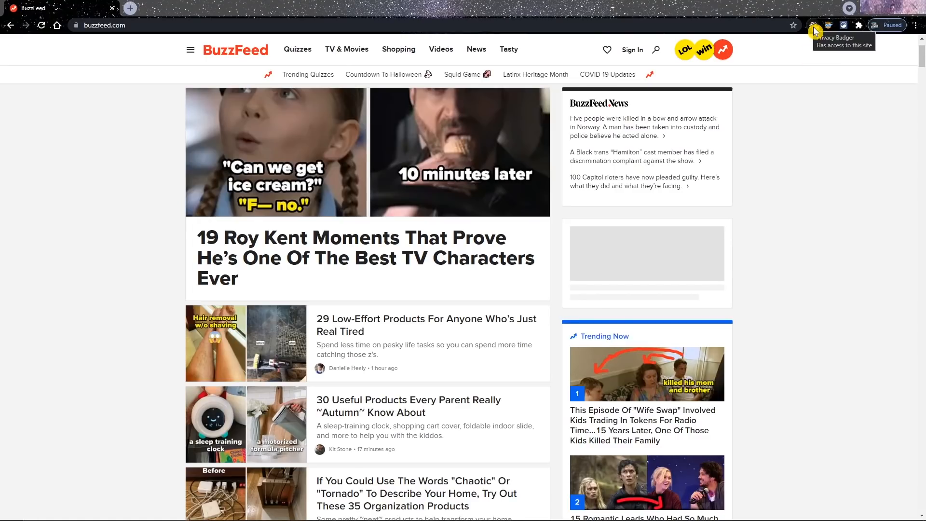
left_click(814, 25)
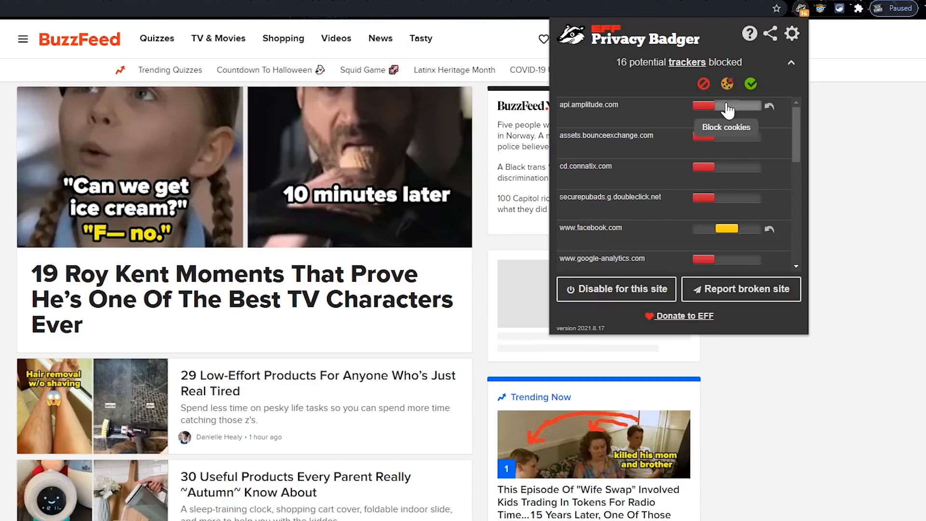
left_click(729, 105)
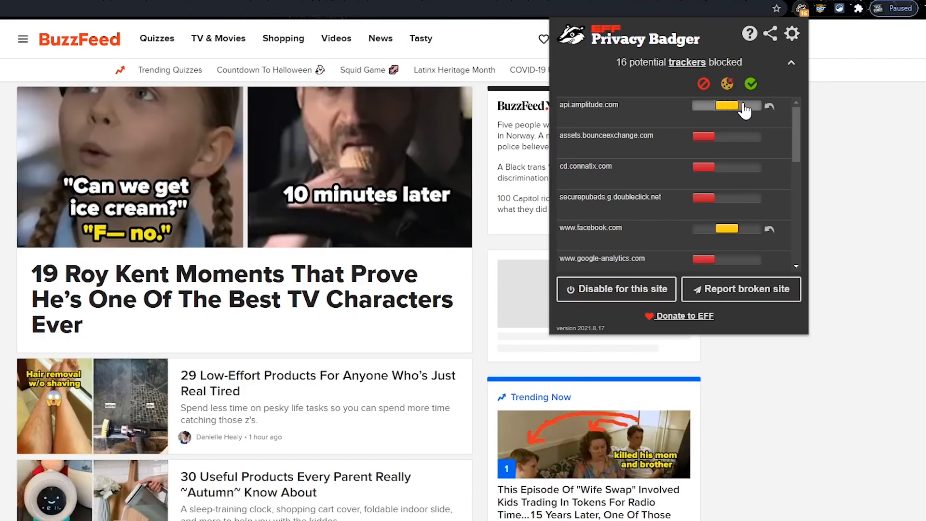
left_click(750, 111)
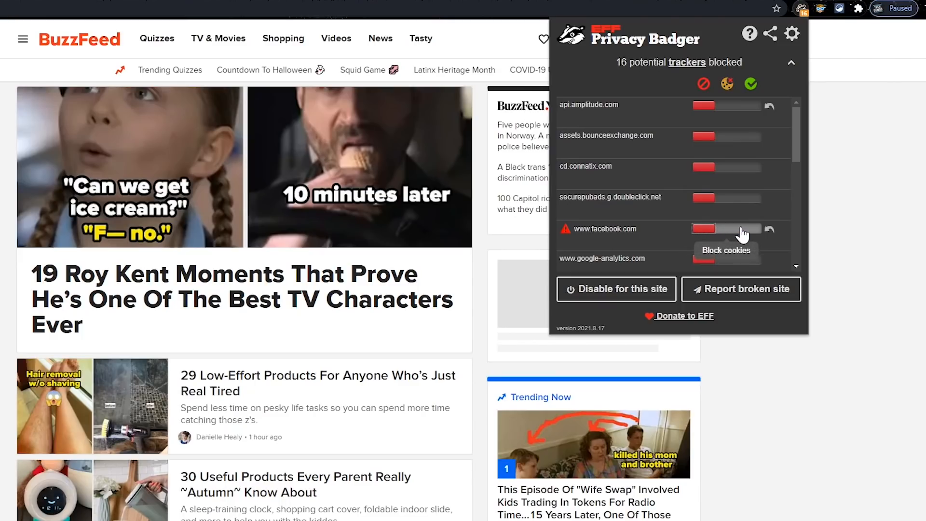
left_click(749, 229)
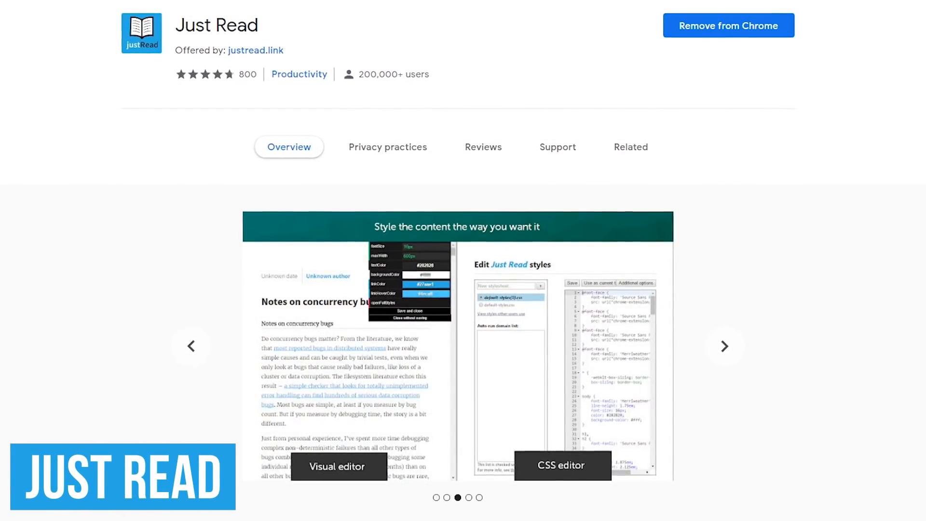
Step: Browse Just Read screenshots, then open reader style settings and pick a different theme
left_click(720, 343)
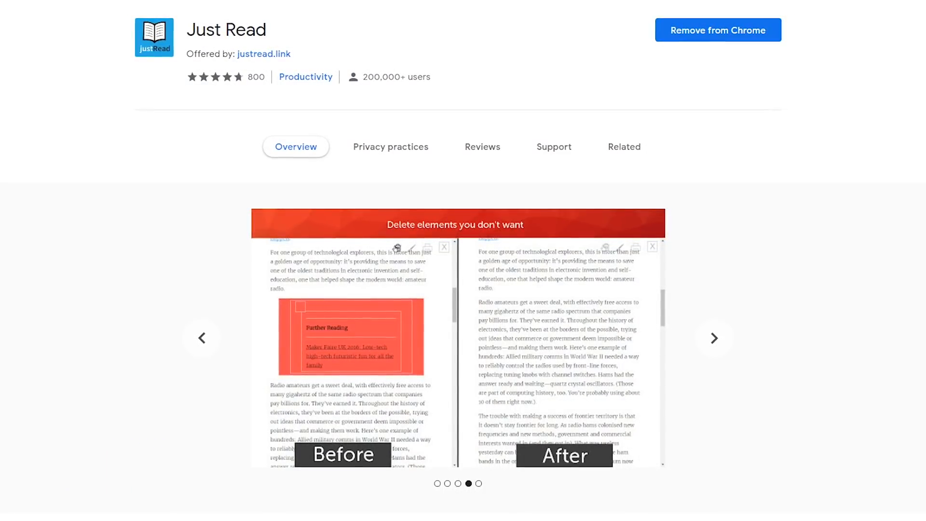
left_click(713, 337)
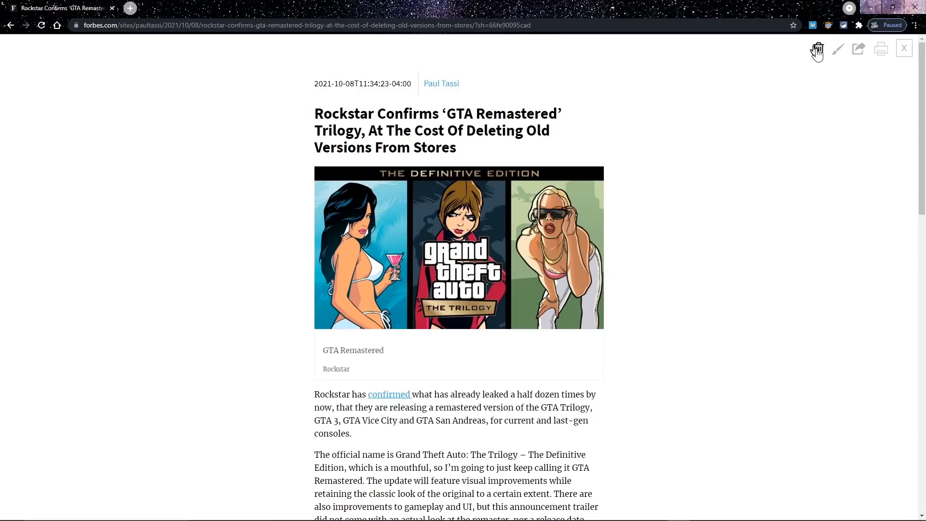
mouse_move(818, 48)
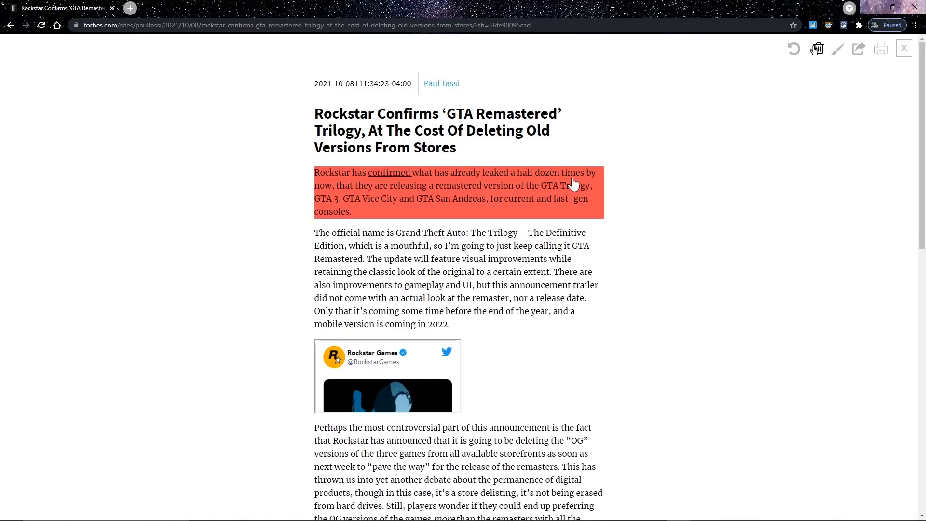
left_click(838, 49)
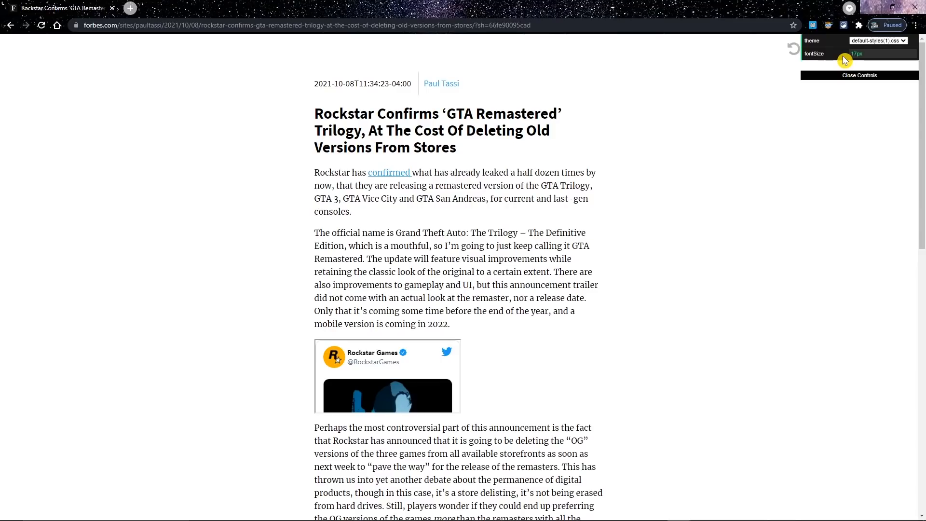
left_click(878, 40)
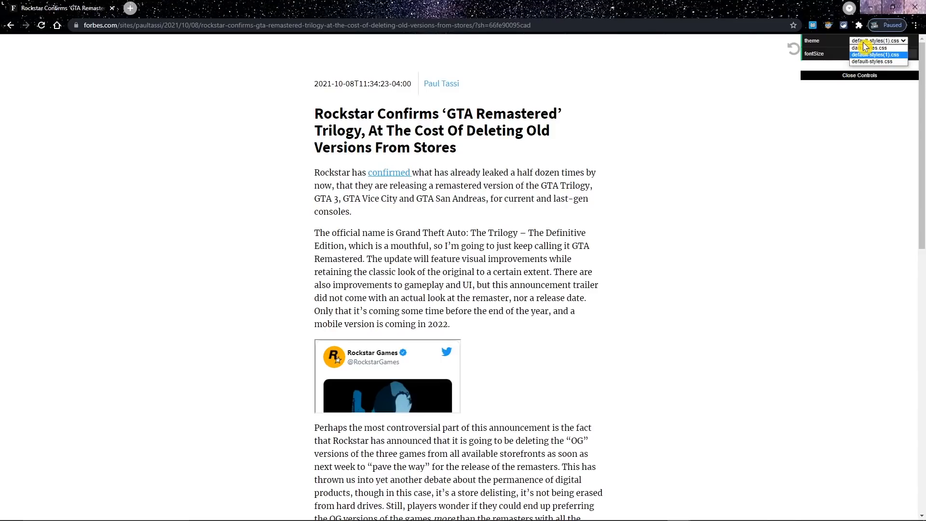
left_click(873, 48)
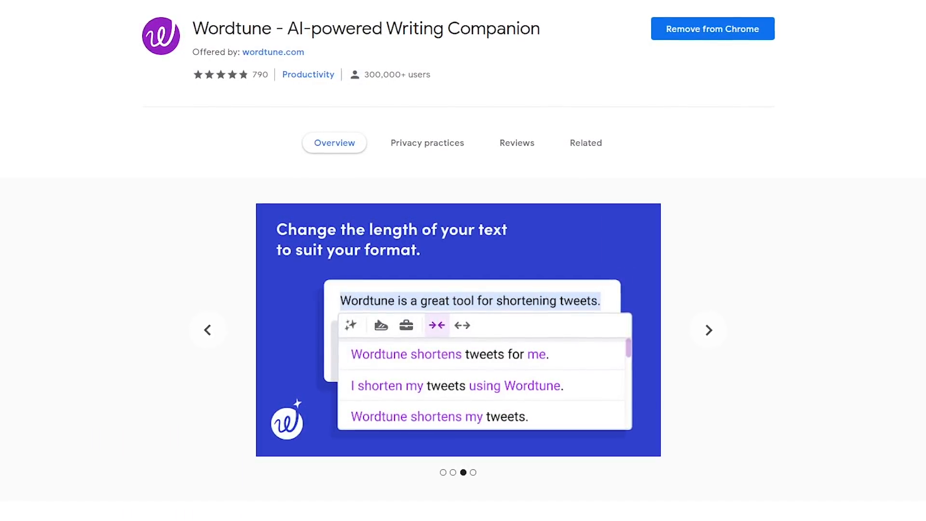
Step: View the next Wordtune screenshot on its Chrome Web Store listing
left_click(712, 333)
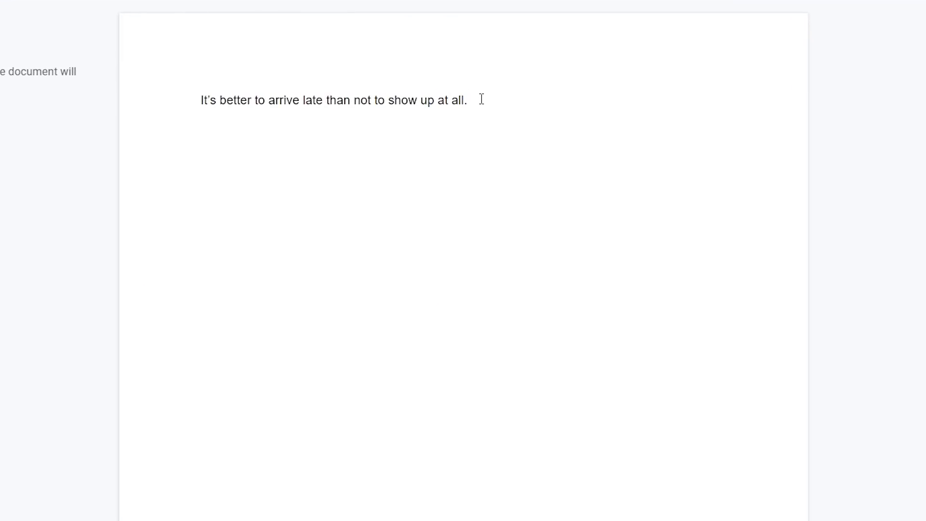
Step: Select the 'better to arrive late' sentence and request Wordtune rewrites
left_click_drag(201, 100, 466, 99)
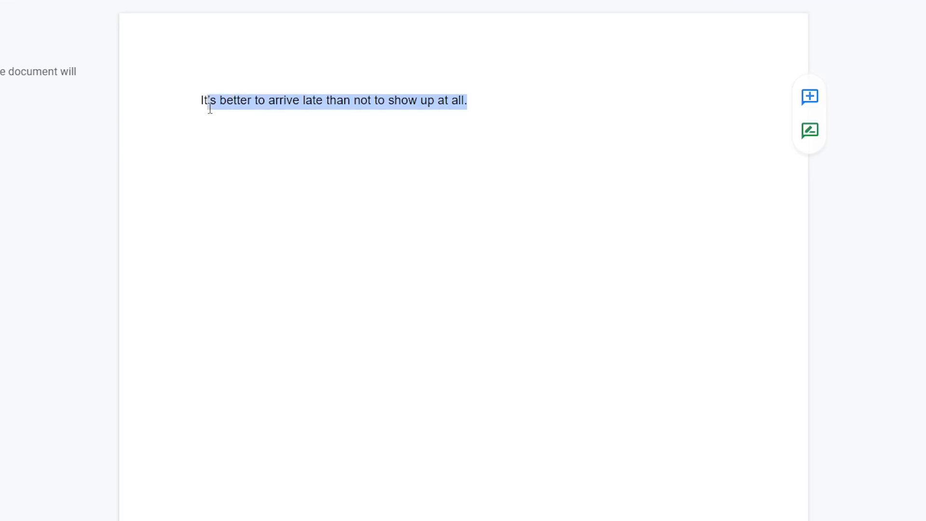
mouse_move(202, 82)
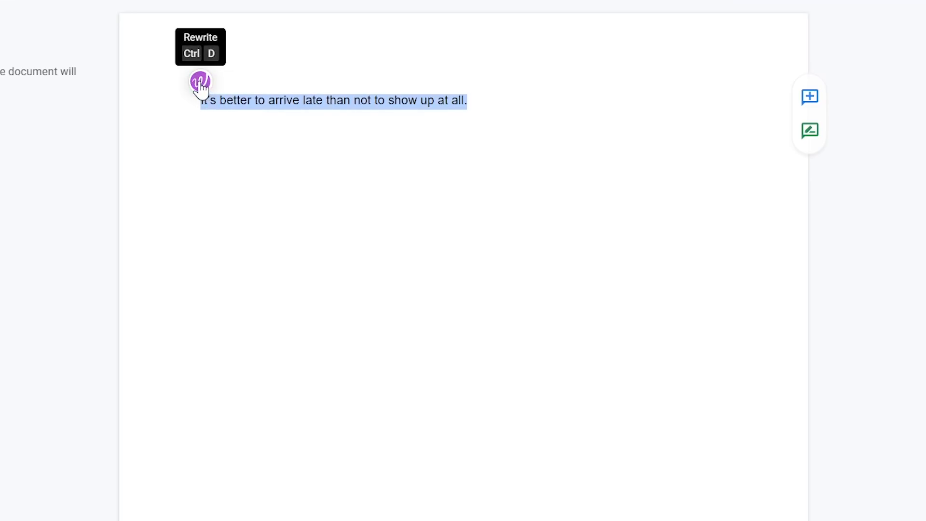
left_click(200, 81)
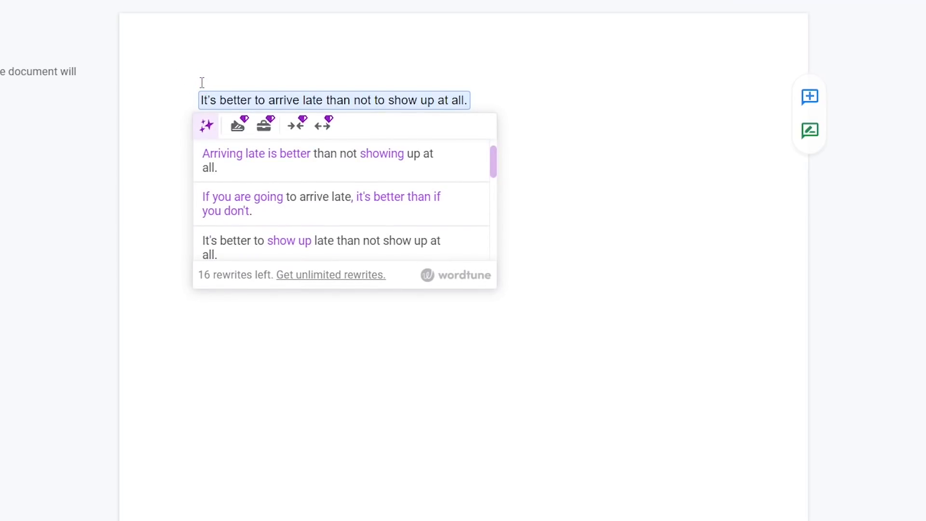
mouse_move(278, 203)
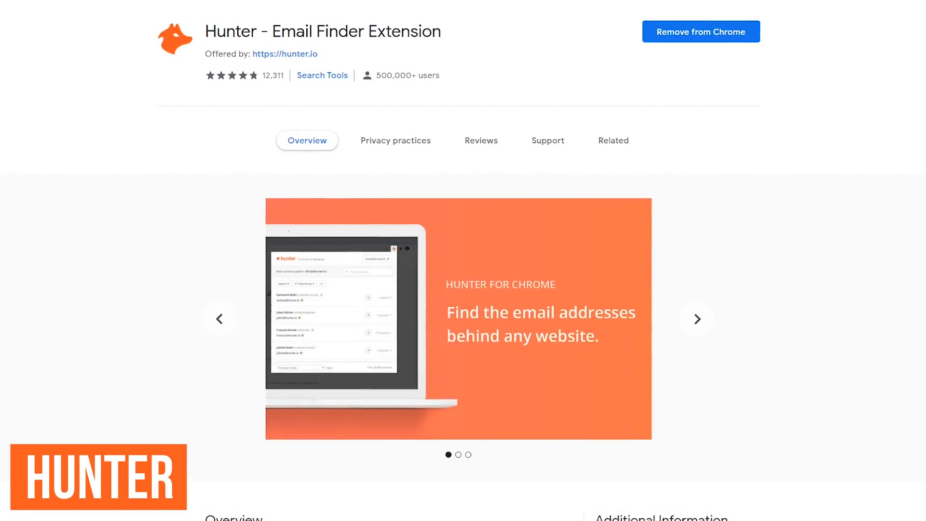
Step: Browse the Hunter Email Finder listing's screenshots in the Chrome Web Store
left_click(699, 321)
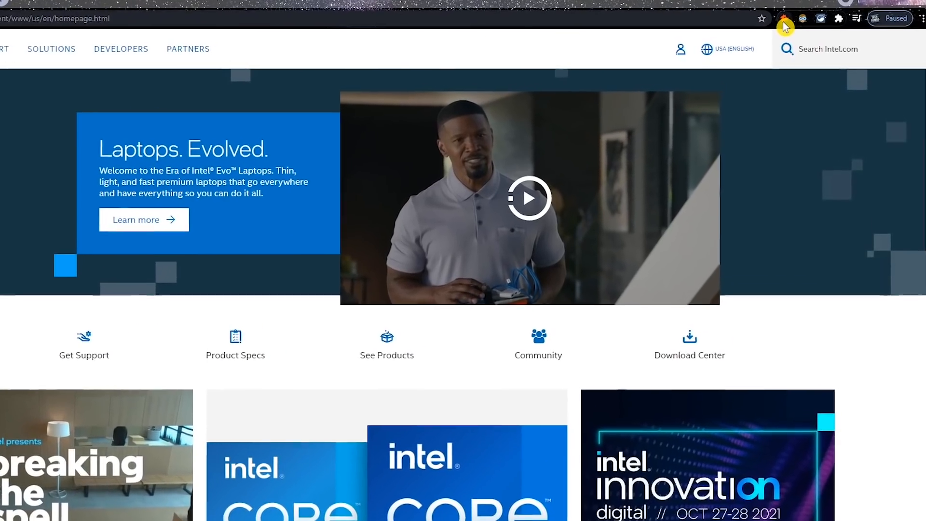
Step: Show Hunter's intel.com email results with more department filters, then scroll to pricing plans
left_click(786, 18)
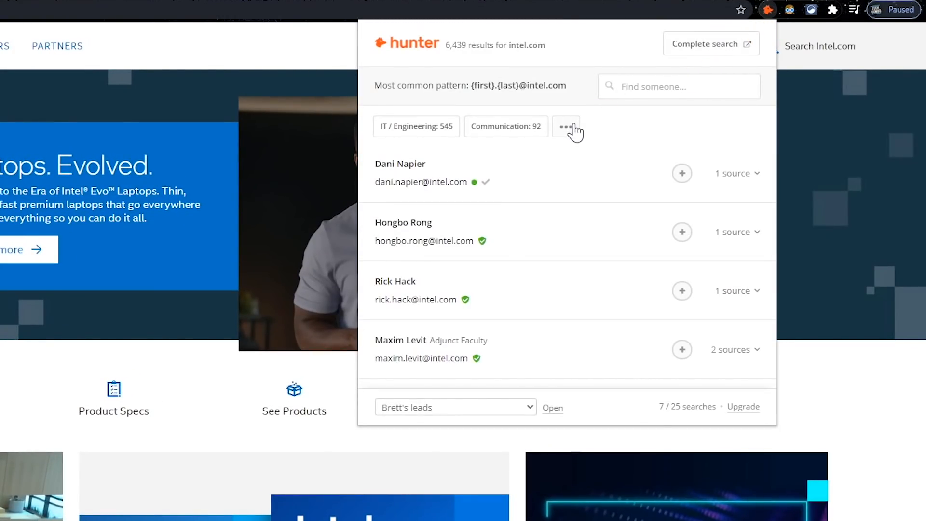
left_click(565, 126)
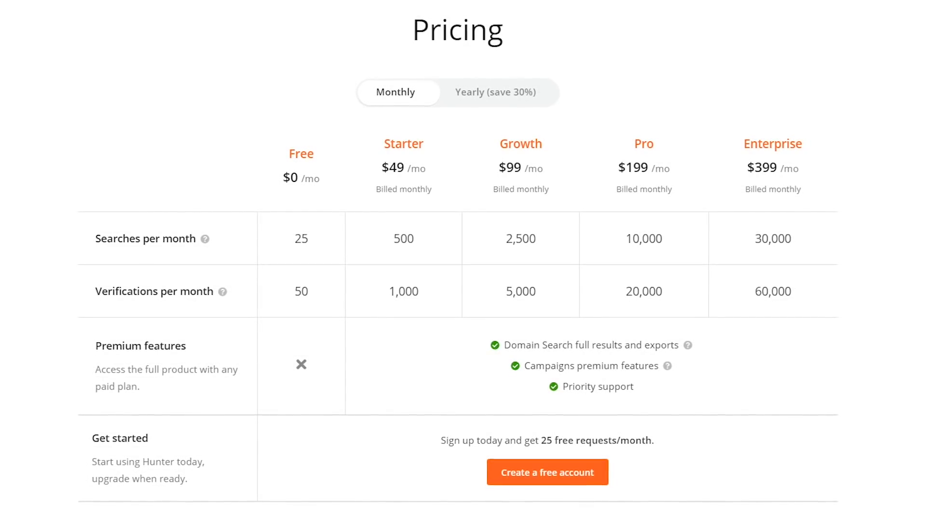
scroll("down", 3)
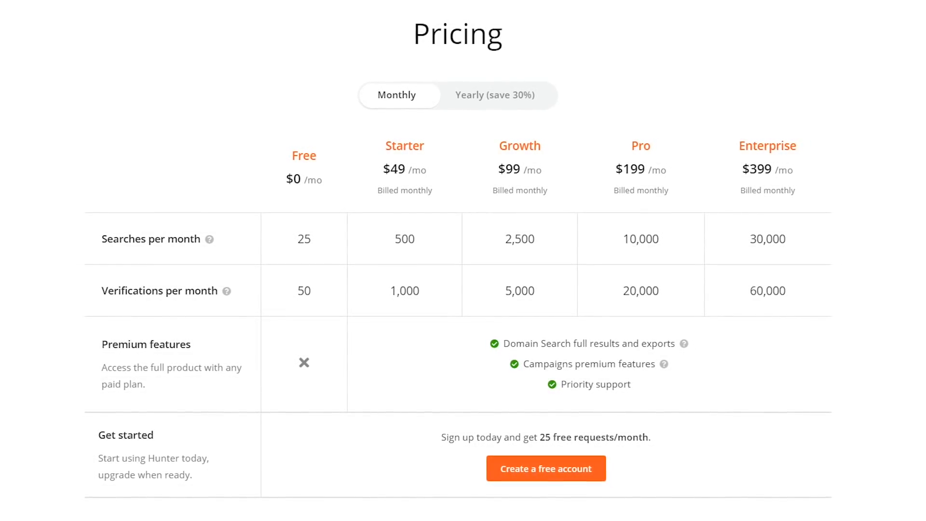
scroll("down", 3)
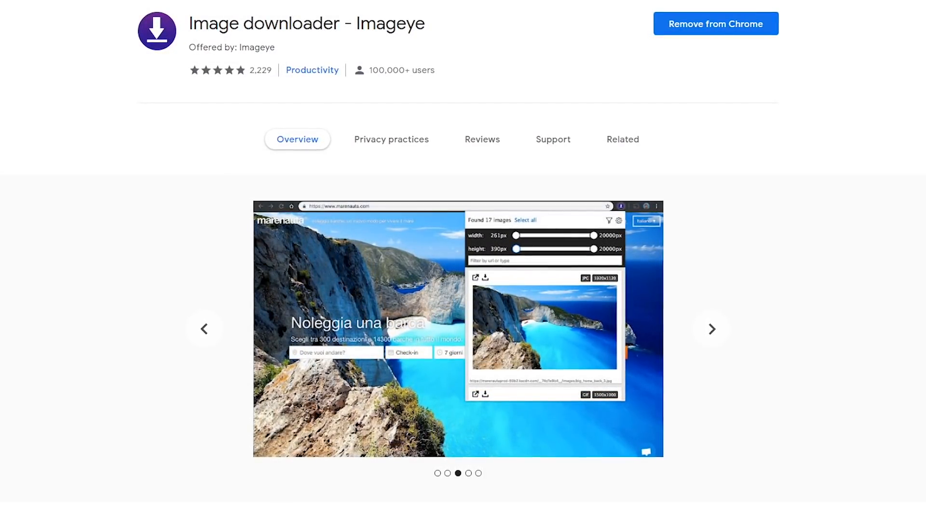
Step: Browse the 'Image downloader - Imageye' Chrome Web Store listing
left_click(712, 329)
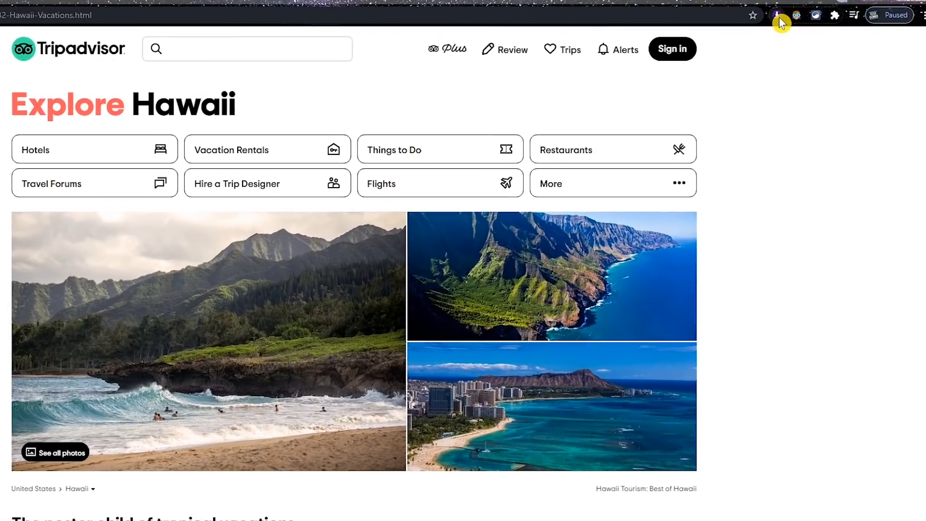
Step: List the Hawaii page's 841 images and narrow the width and size filter sliders
left_click(766, 15)
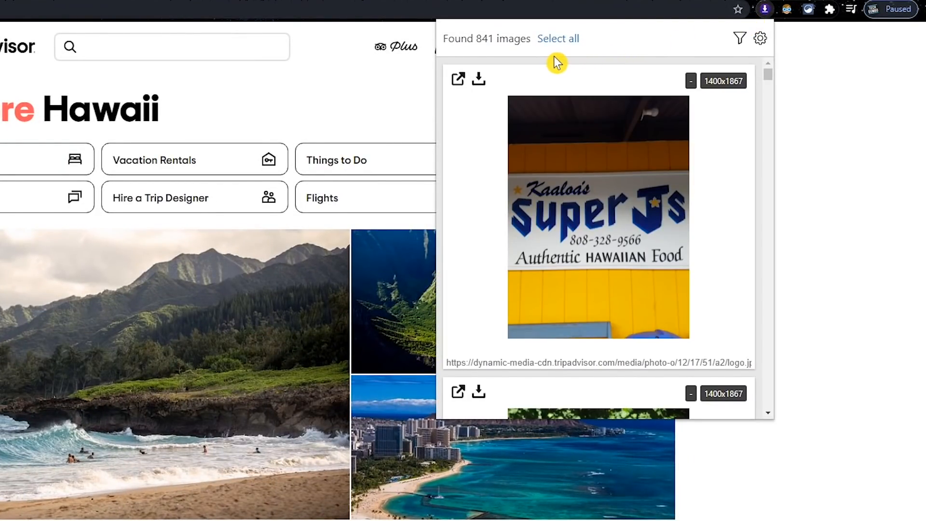
mouse_move(493, 55)
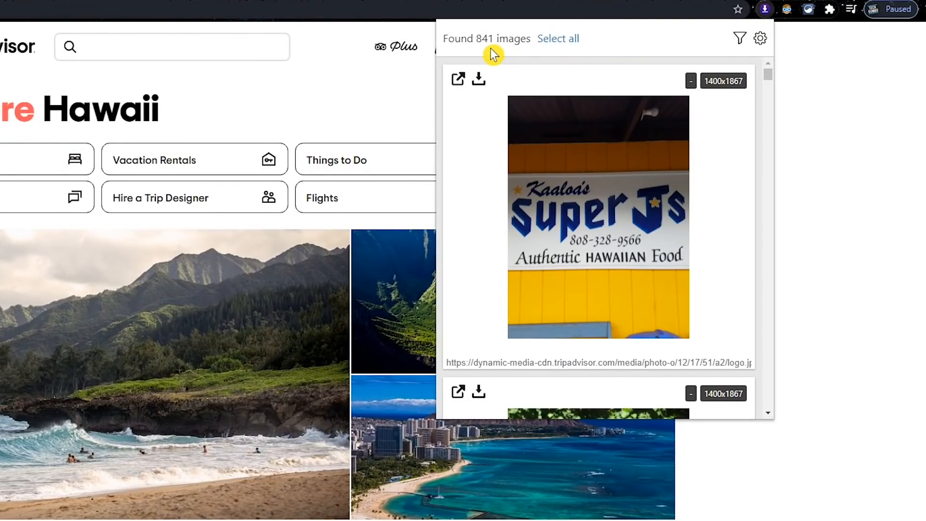
mouse_move(694, 60)
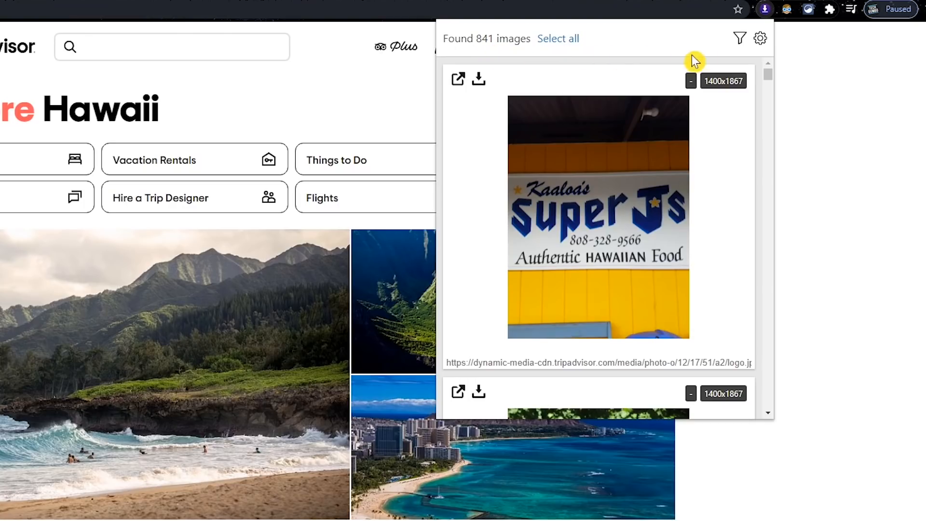
left_click(739, 39)
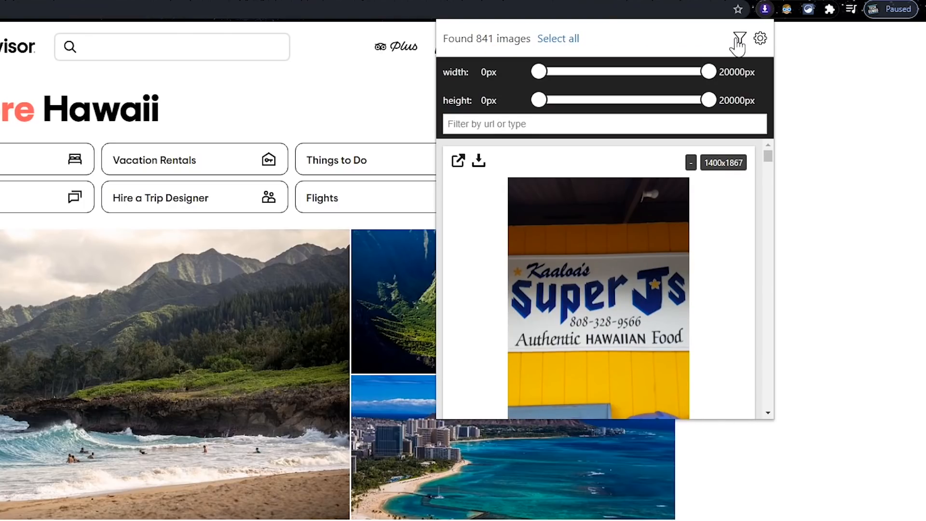
left_click_drag(708, 71, 637, 71)
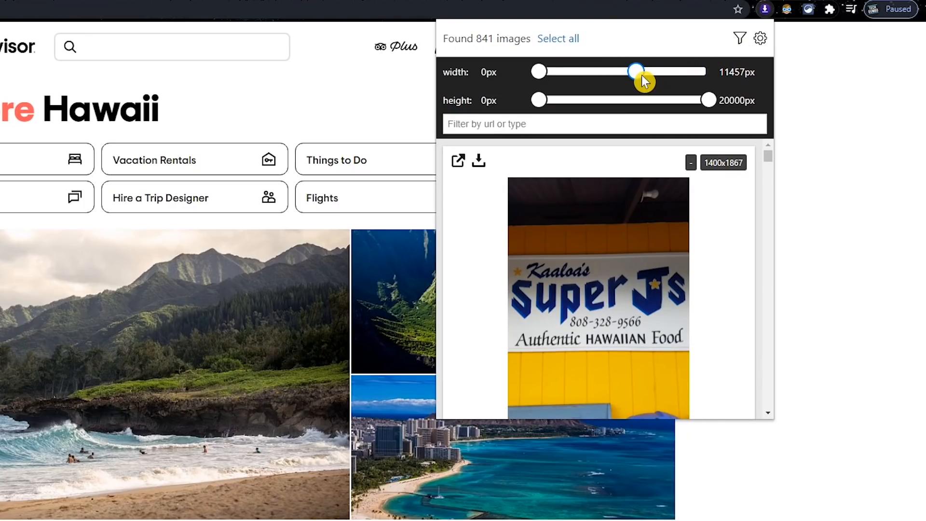
left_click_drag(708, 99, 652, 100)
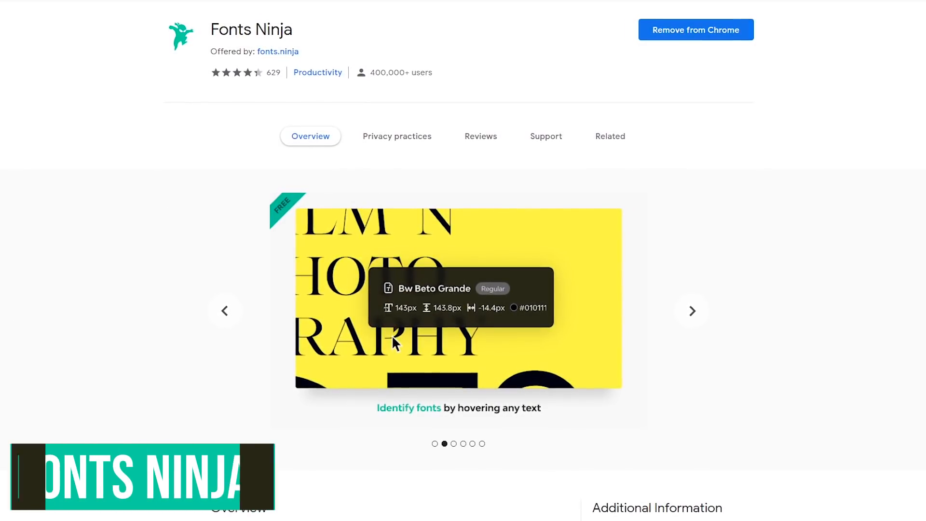
Step: Scroll the Fonts Ninja listing and browse its preview screenshots
scroll("down", 3)
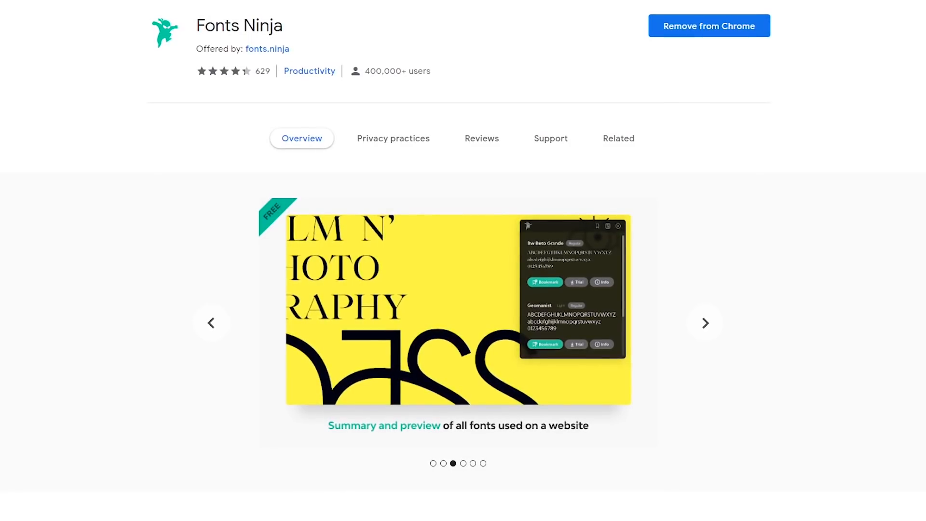
left_click(705, 323)
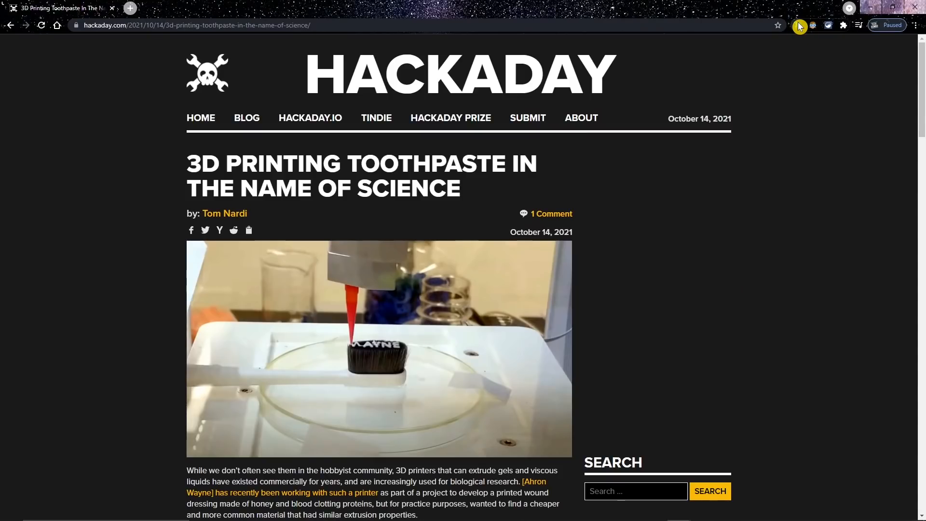
Step: Detect Proxima Nova on the Hackaday article and preview it in Extra-bold italics
left_click(799, 26)
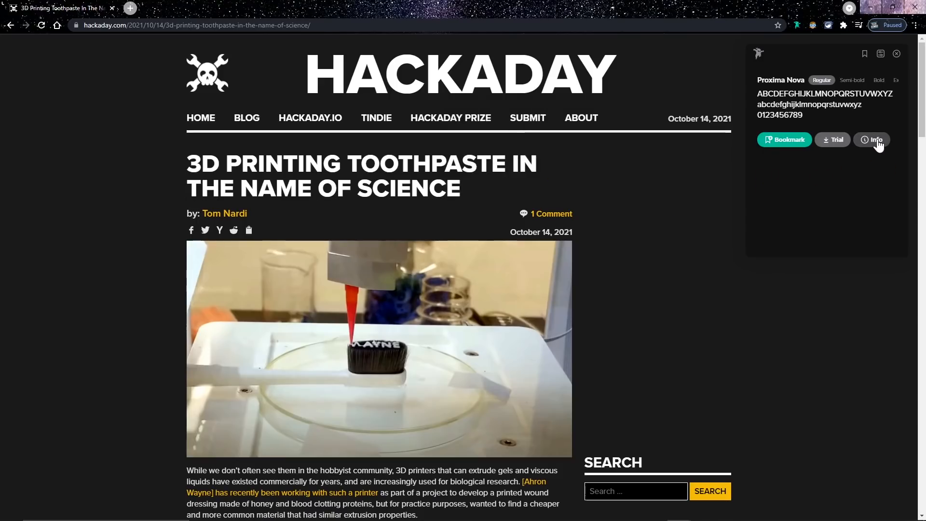
left_click(876, 139)
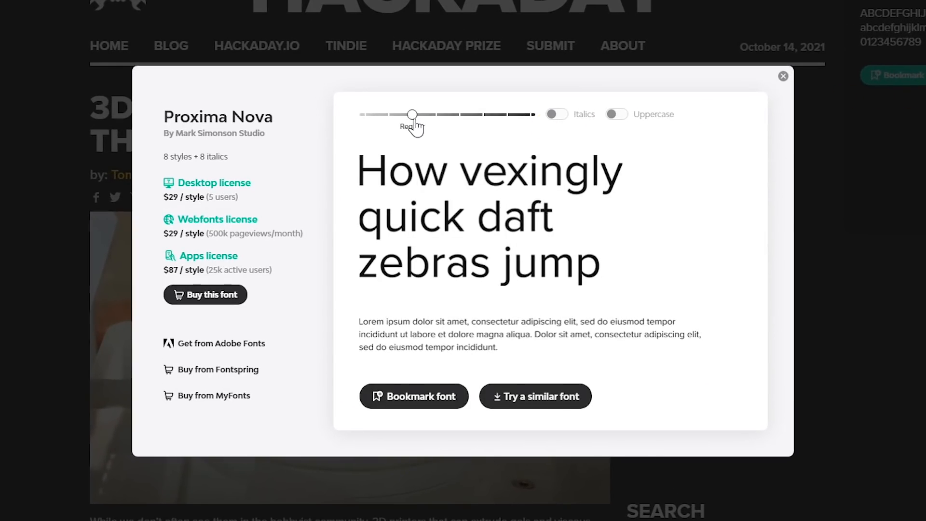
left_click_drag(411, 114, 506, 114)
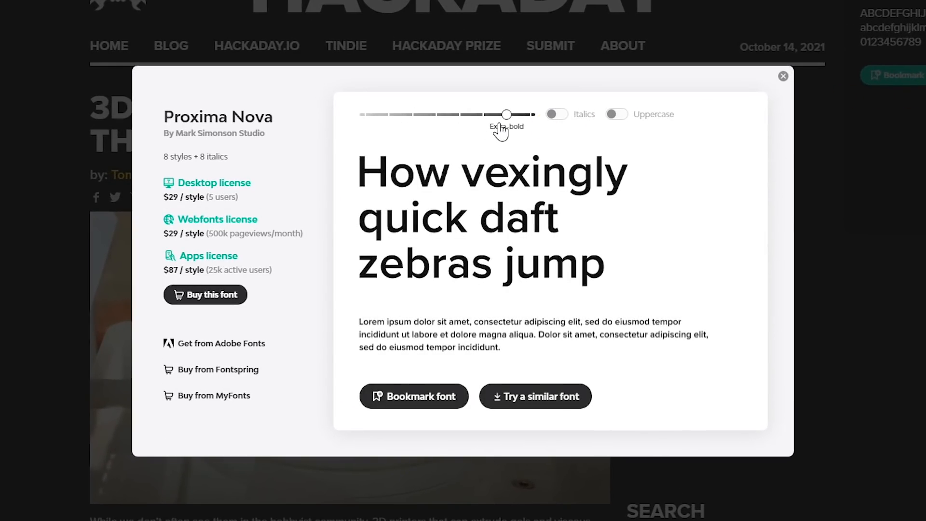
left_click(555, 113)
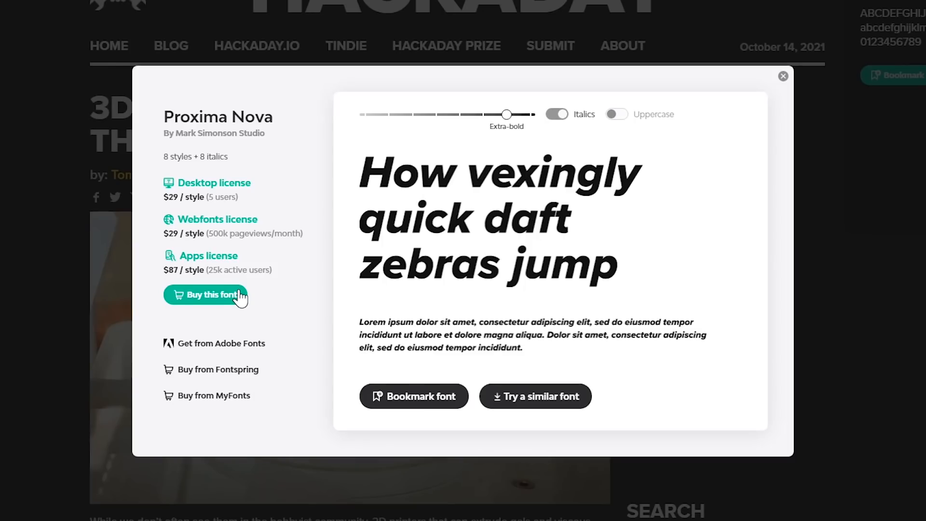
mouse_move(241, 295)
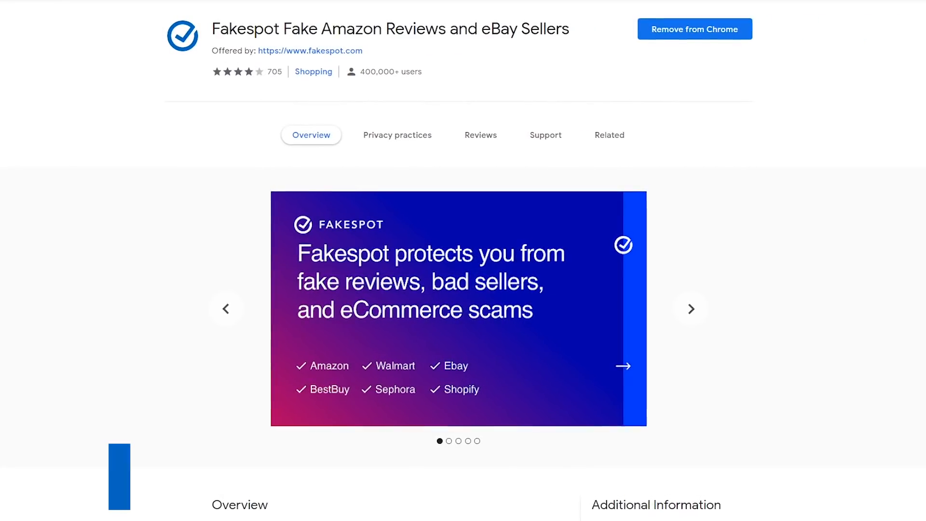
Step: Scroll the Fakespot Fake Amazon Reviews listing and browse its screenshots
scroll("down", 3)
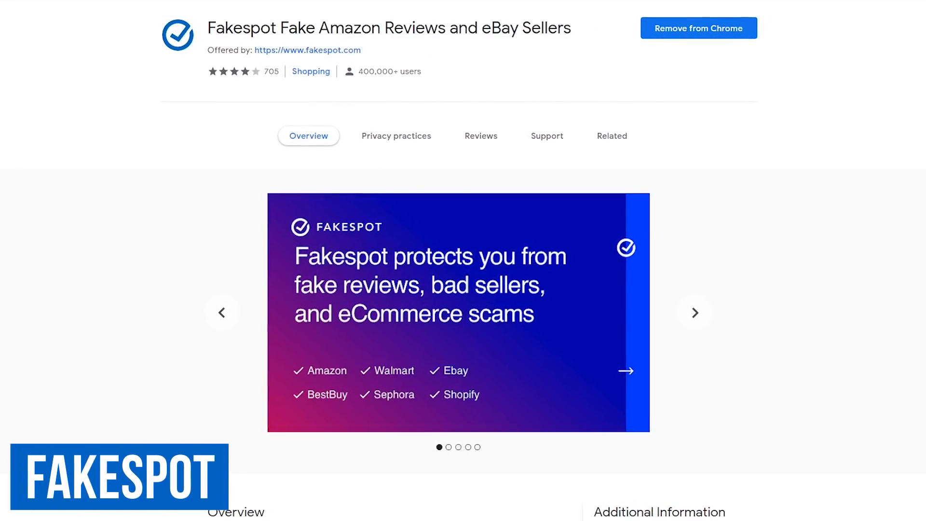
left_click(695, 312)
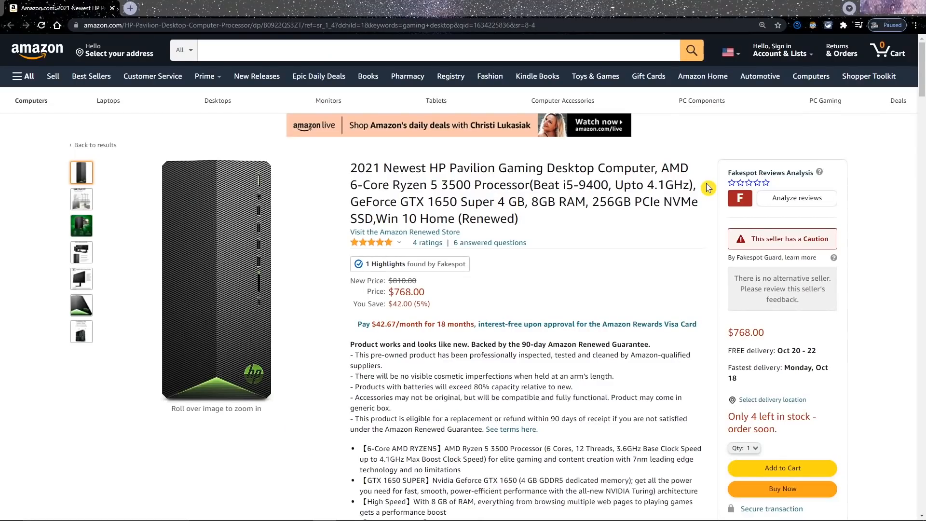
mouse_move(792, 189)
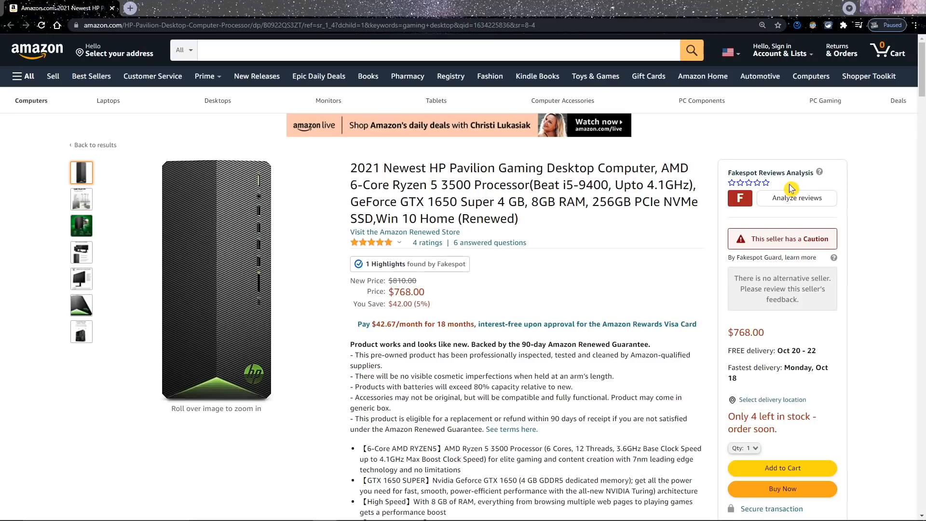
mouse_move(755, 202)
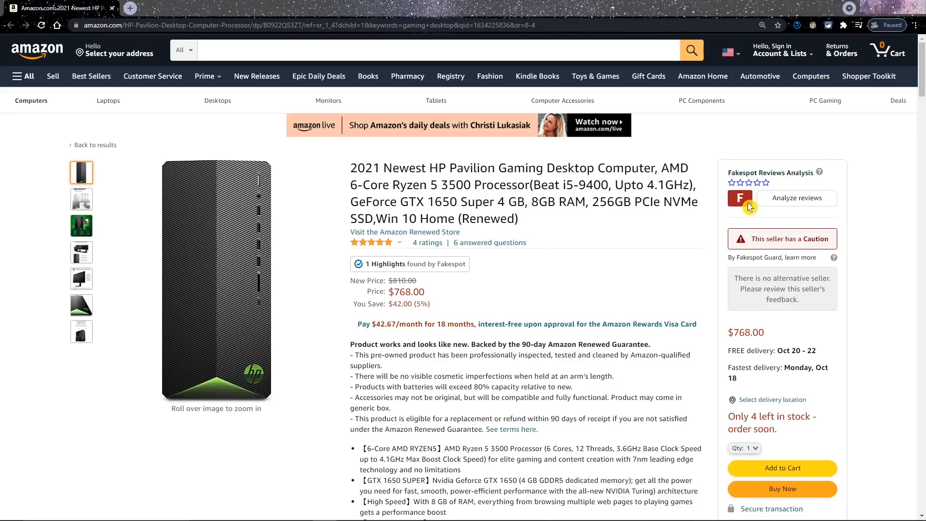
mouse_move(785, 203)
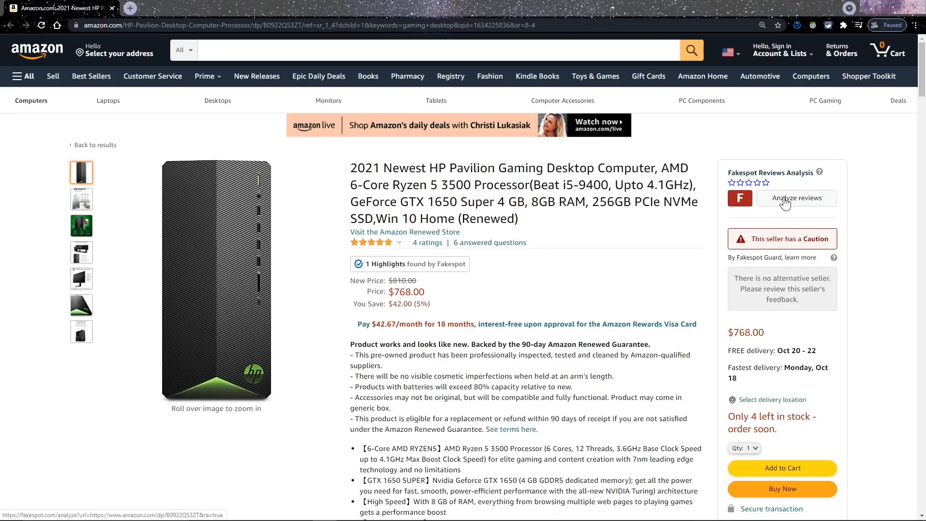
Step: Analyze the HP Pavilion desktop's reviews and scroll the Fakespot report to its F grade
left_click(795, 197)
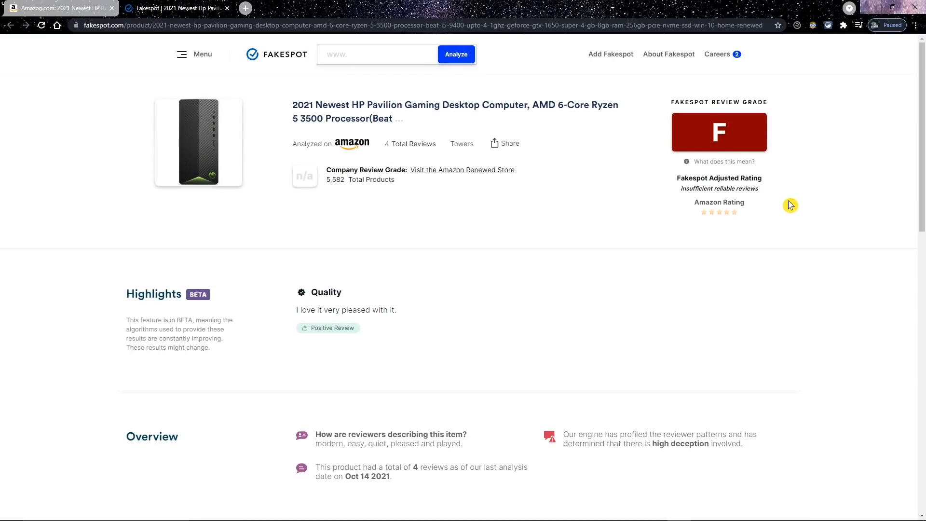
scroll("down", 3)
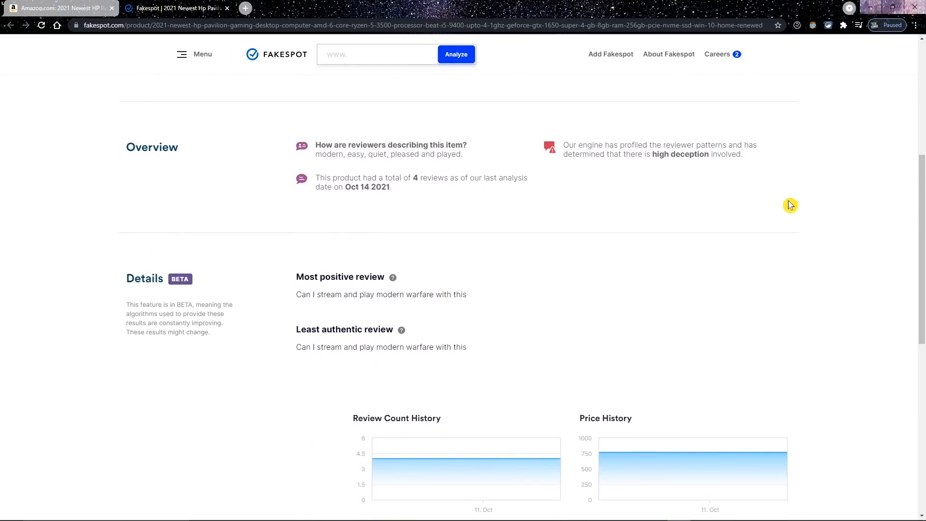
scroll("down", 3)
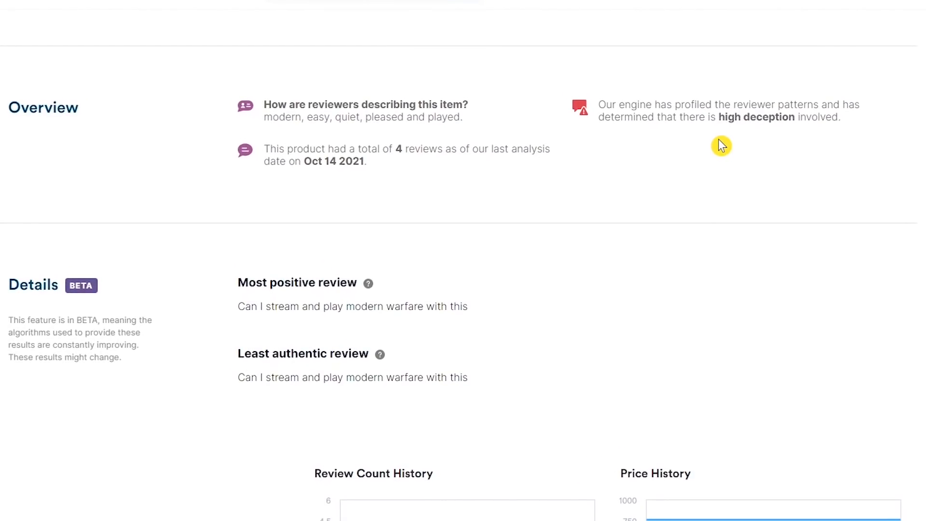